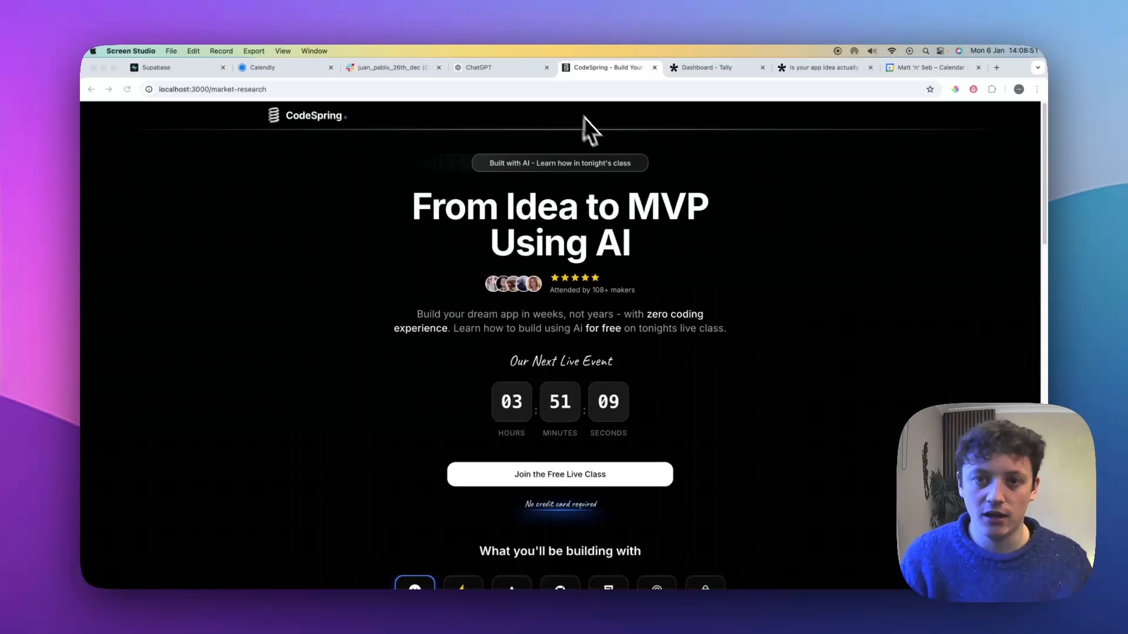
Step: View the localhost CodeSpring page, glance at the code in Cursor, and return to Chrome
click(478, 67)
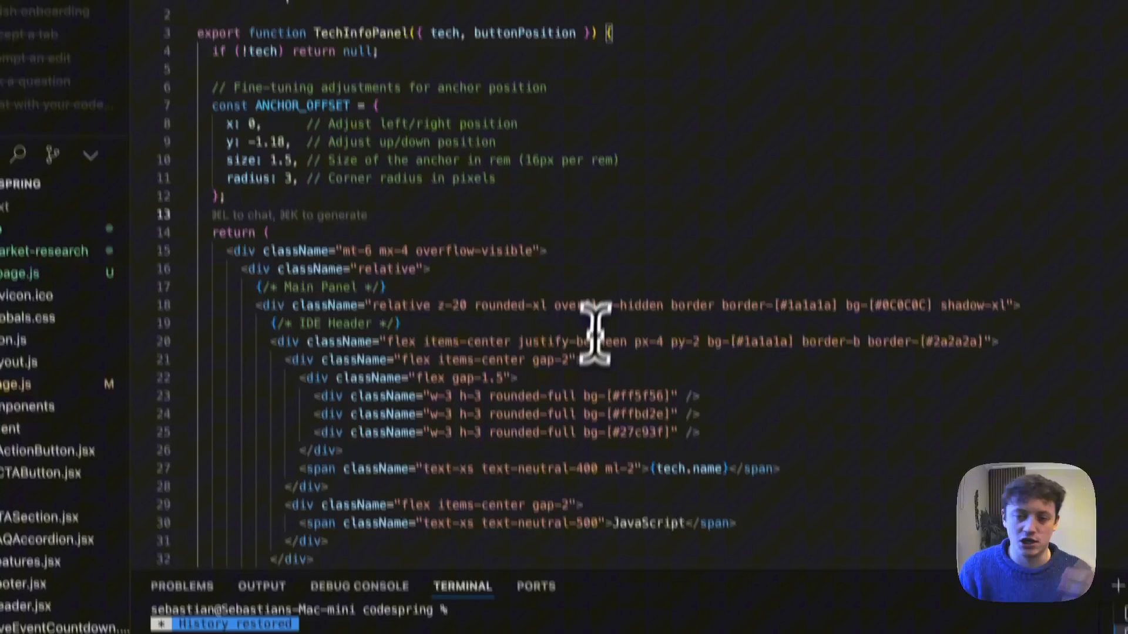
key(cmd+tab)
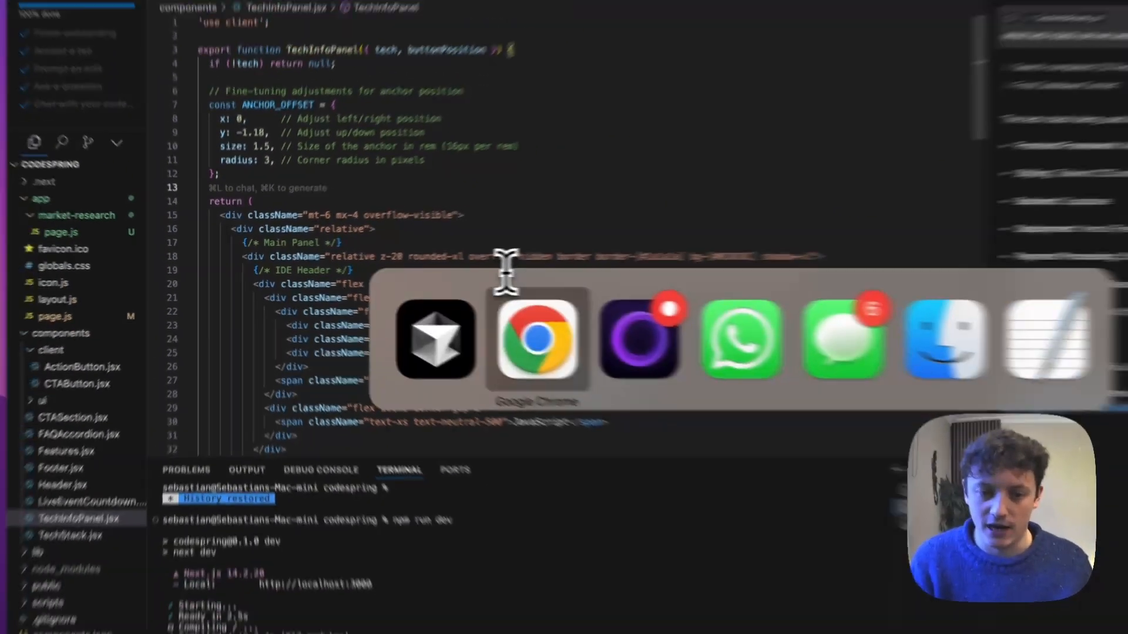
Step: Switch to the ChatGPT conversation and scroll to the PRD's six-section Overview
click(537, 338)
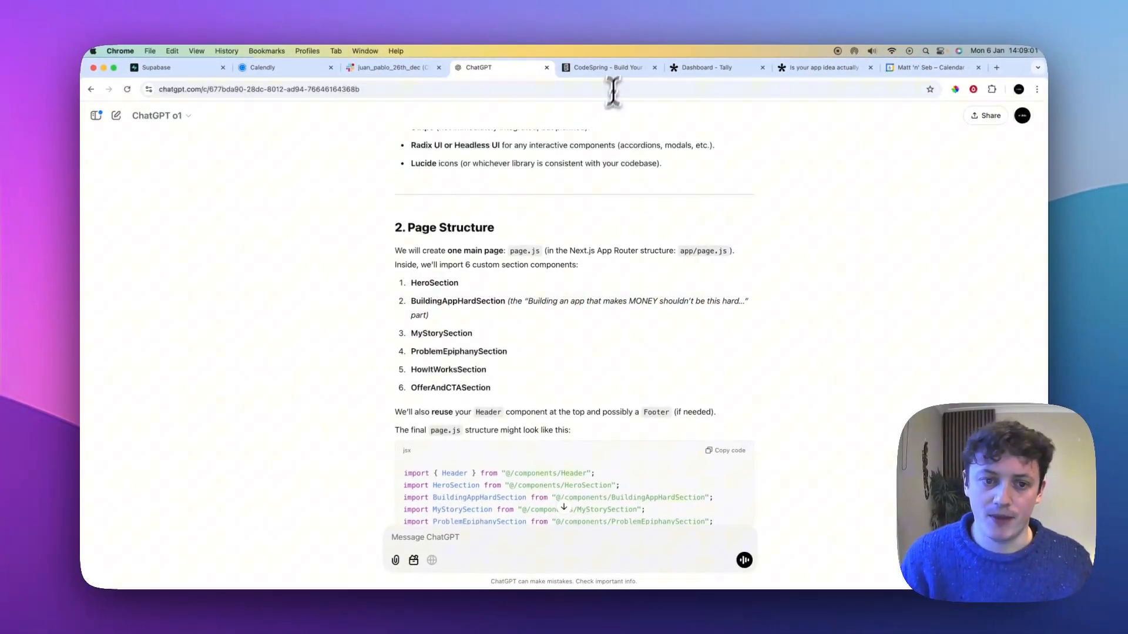
scroll(down, 3)
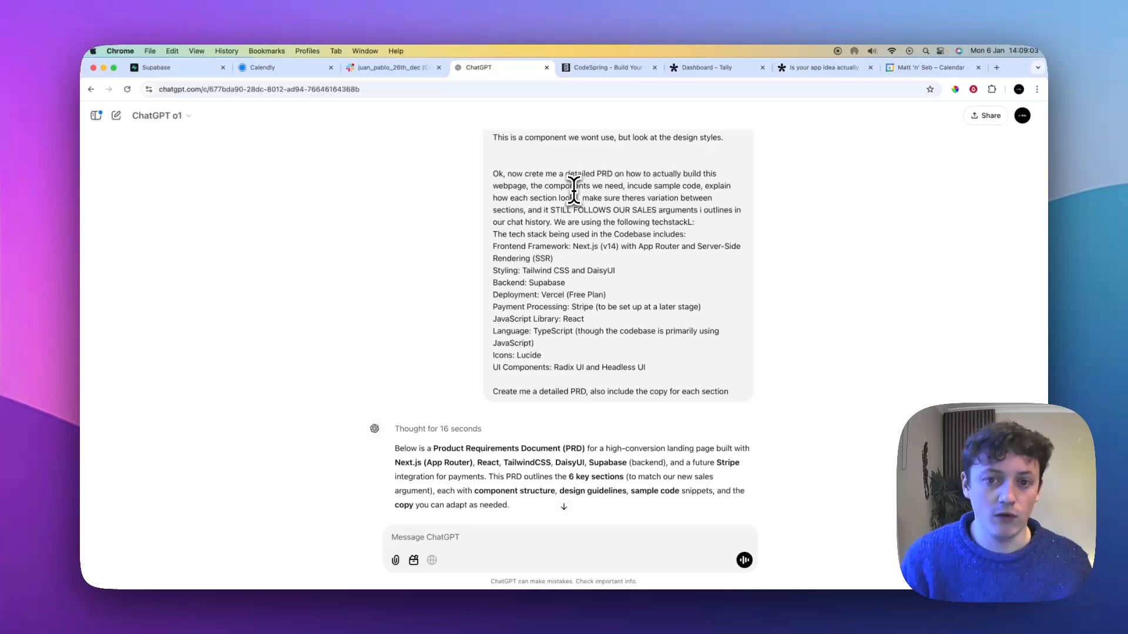
mouse_move(478, 225)
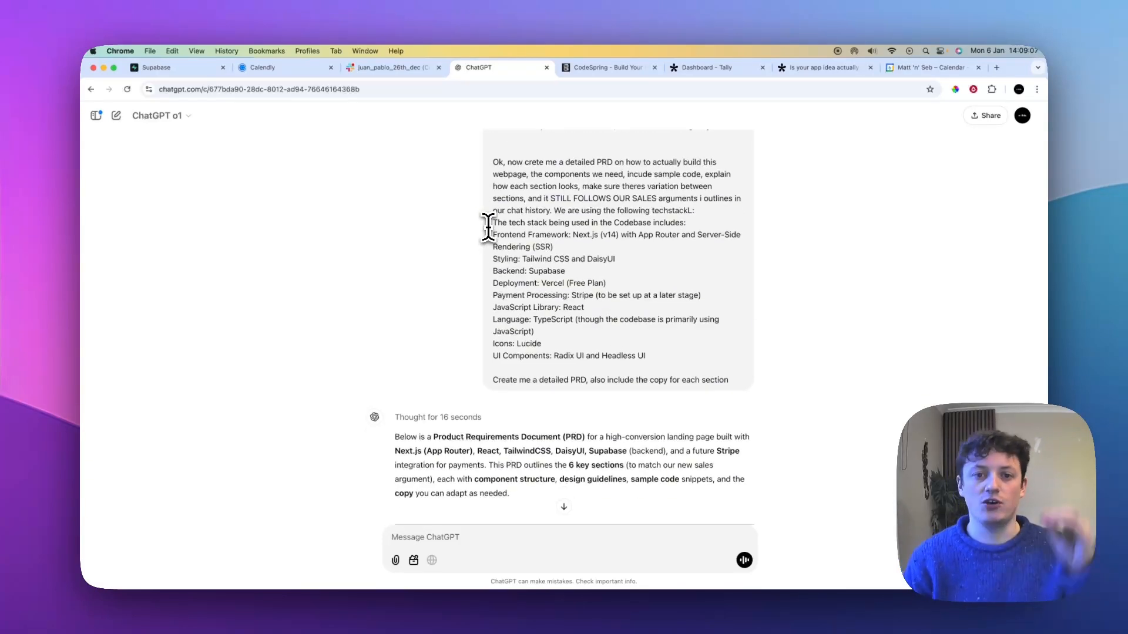
scroll(down, 3)
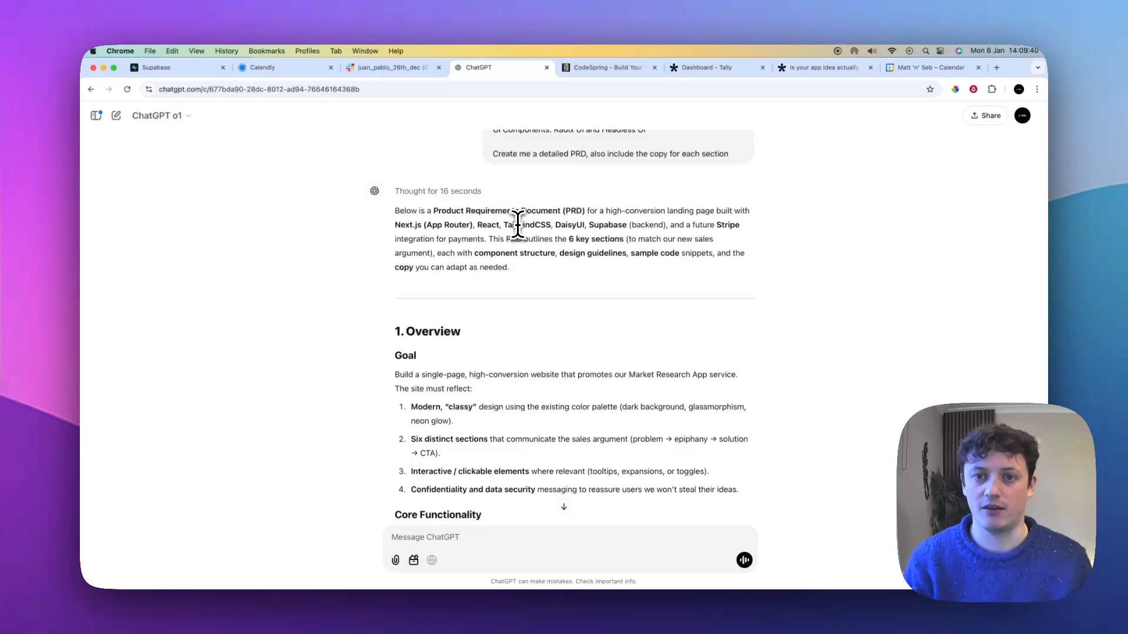
Step: Return to the localhost CodeSpring tab and scroll down through its landing-page sections
click(607, 67)
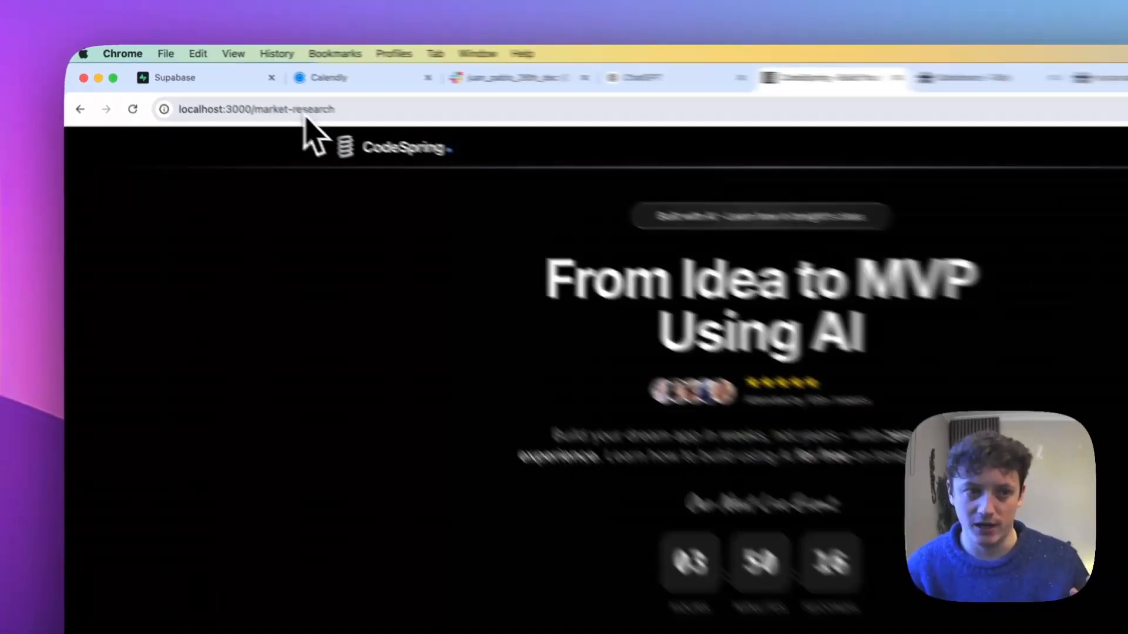
scroll(down, 3)
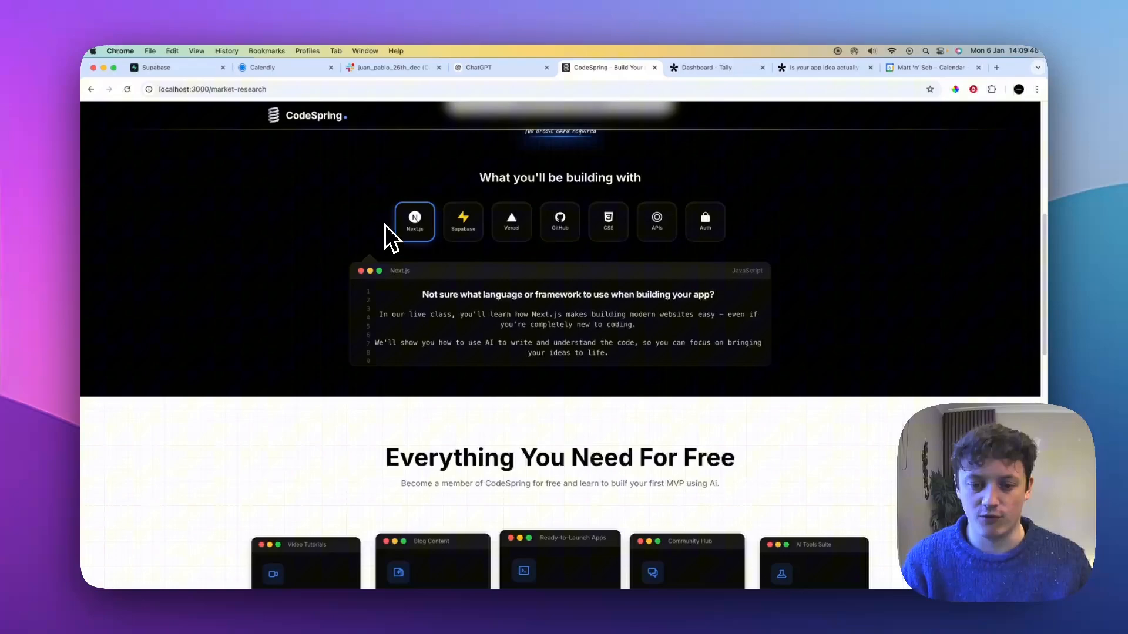
scroll(down, 3)
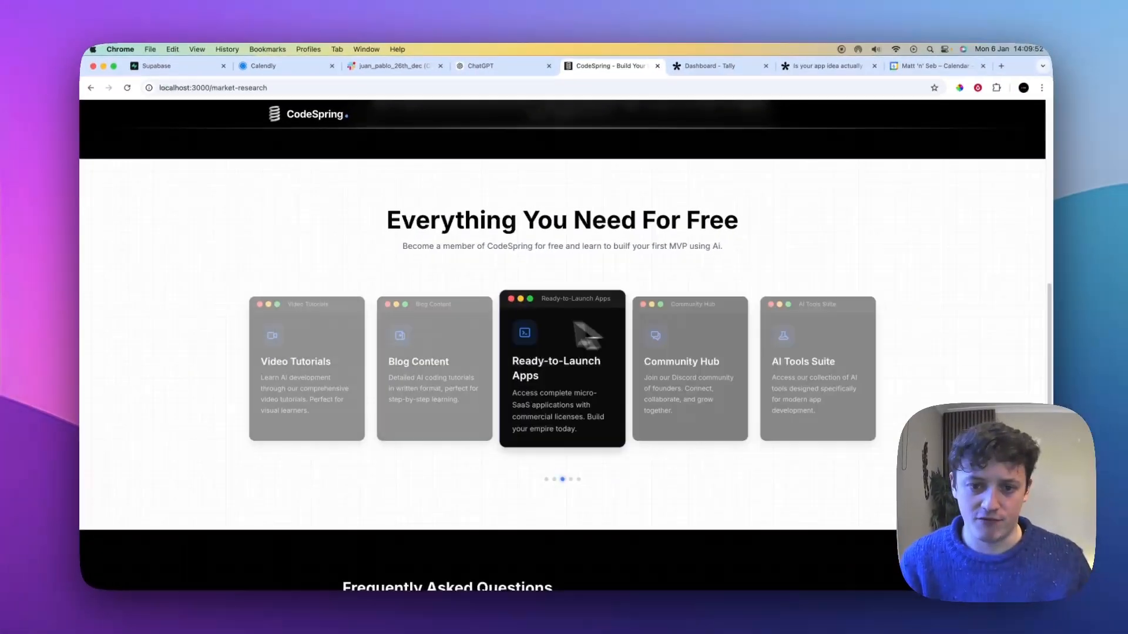
scroll(down, 3)
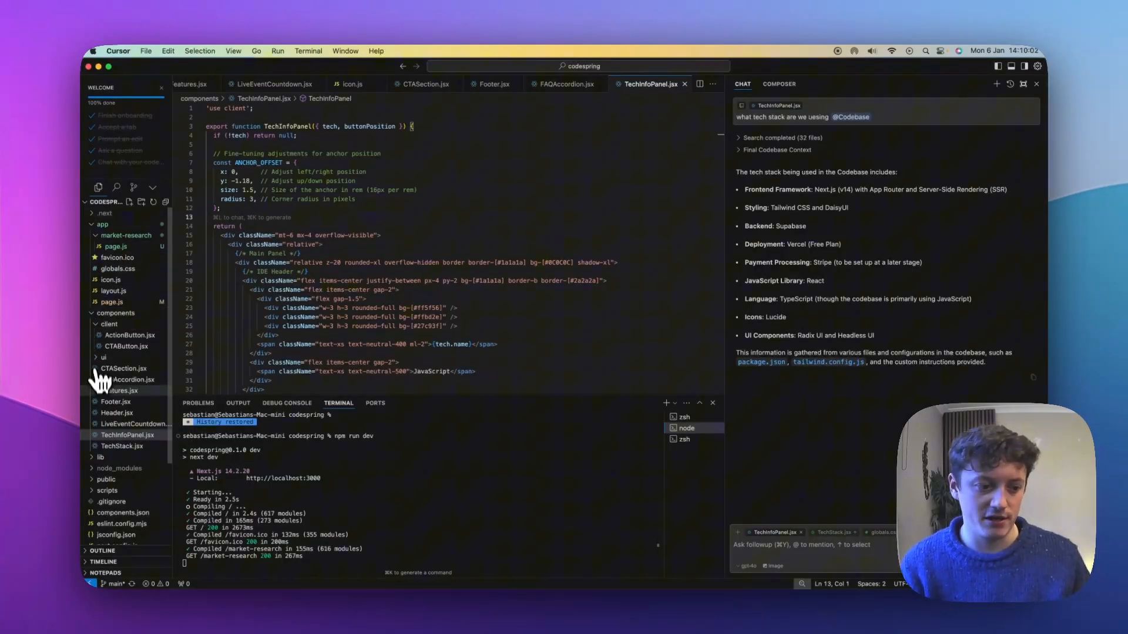
mouse_move(126, 435)
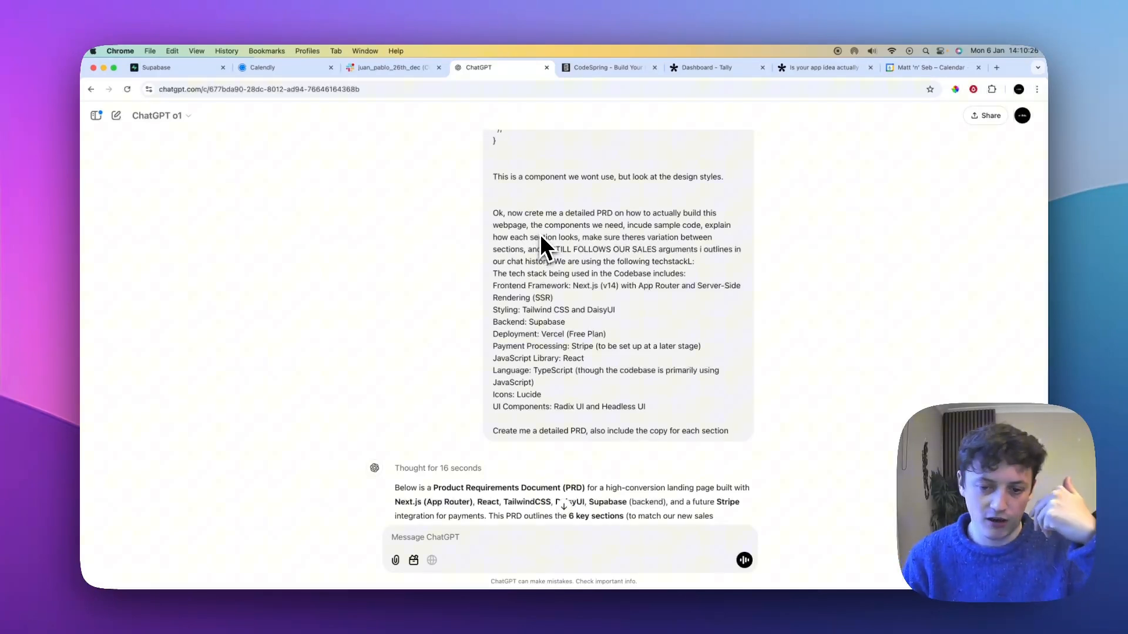
Step: Scroll through the PRD's page structure, section requirements, example copy and Section 2 sample code
scroll(down, 3)
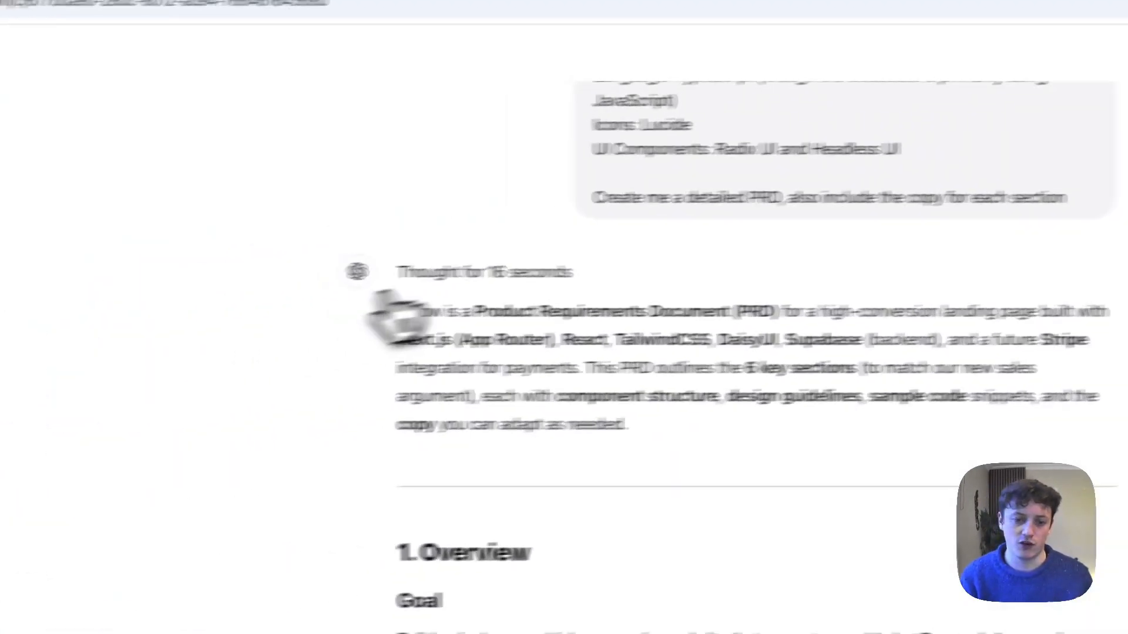
scroll(down, 3)
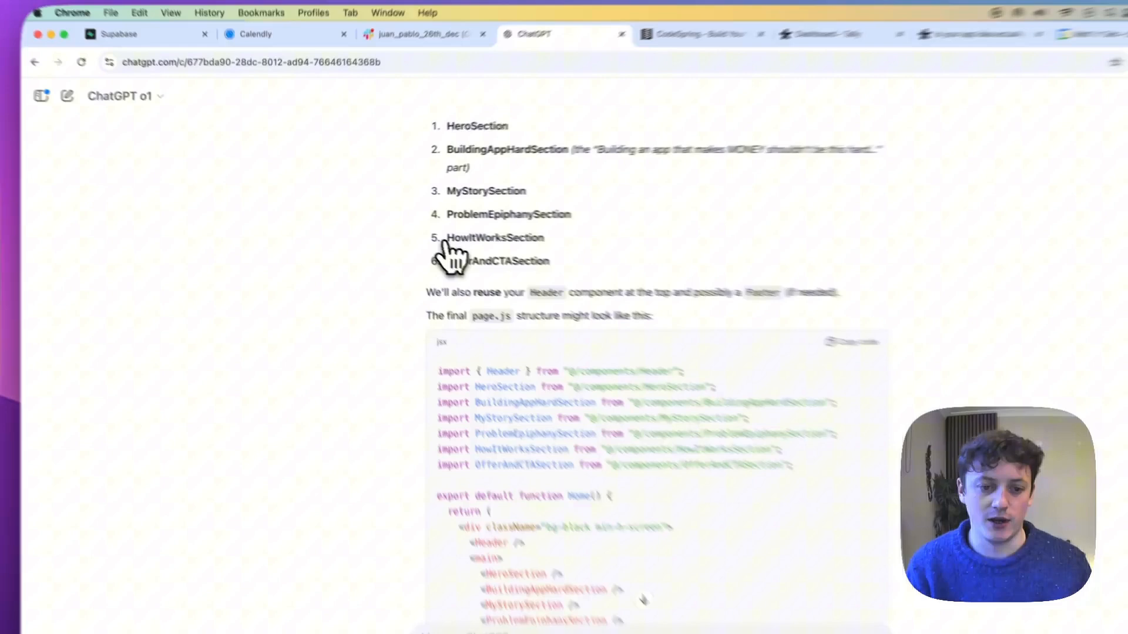
scroll(down, 3)
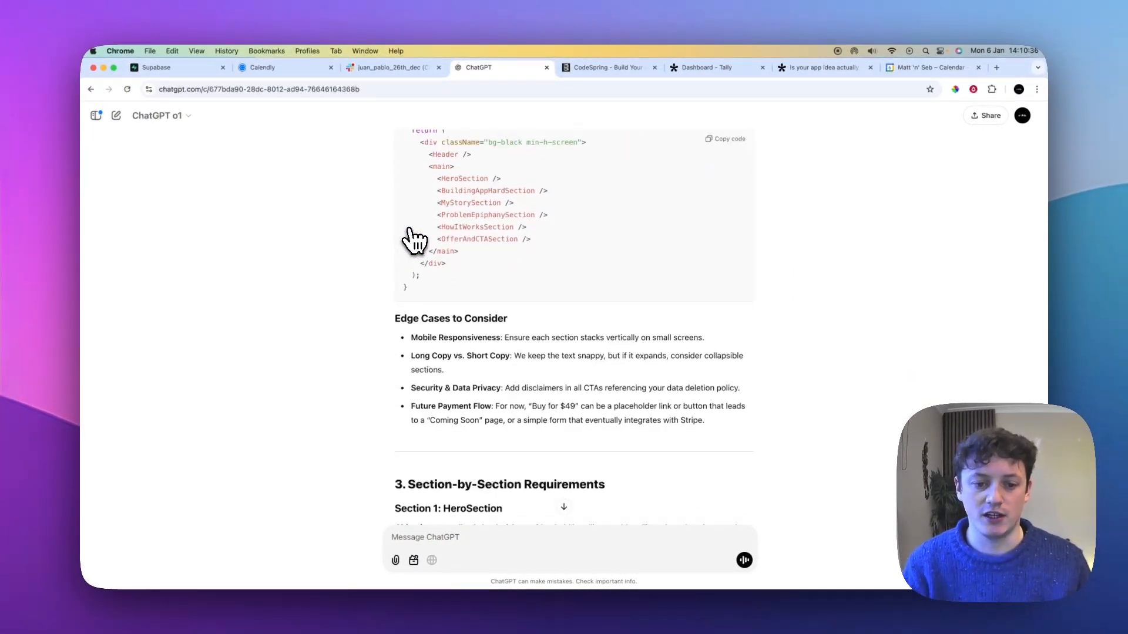
scroll(down, 3)
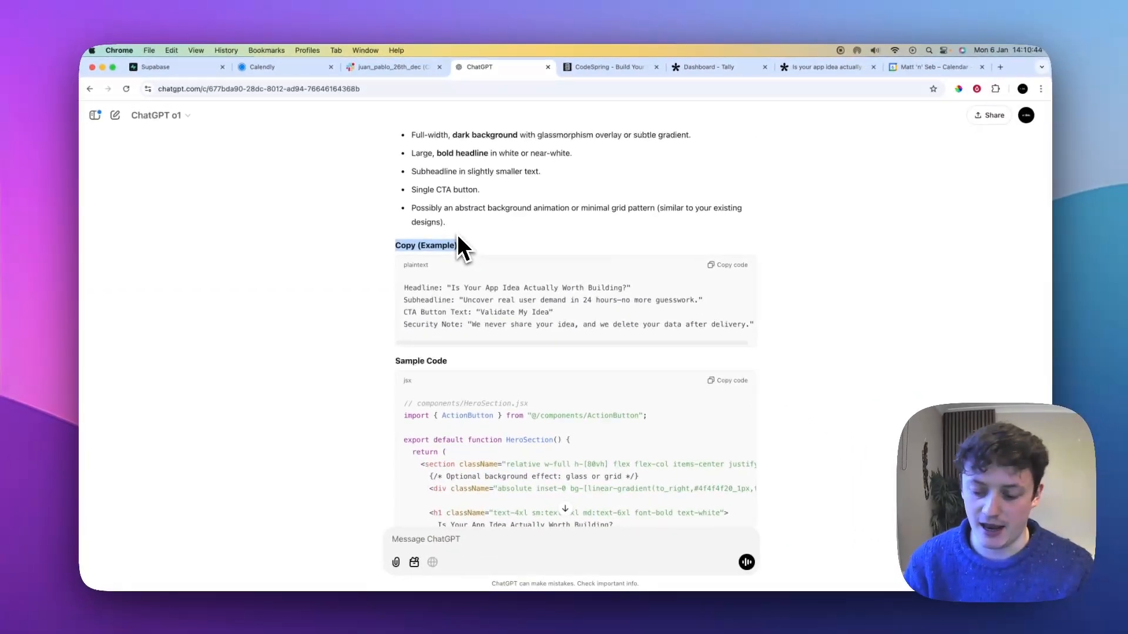
scroll(down, 3)
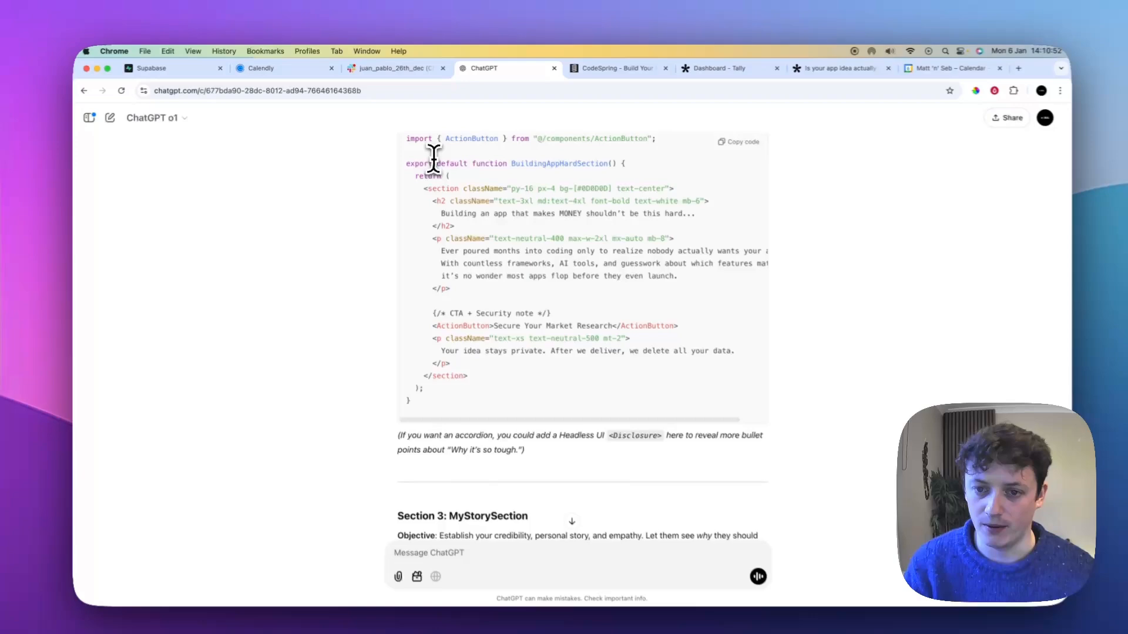
scroll(down, 3)
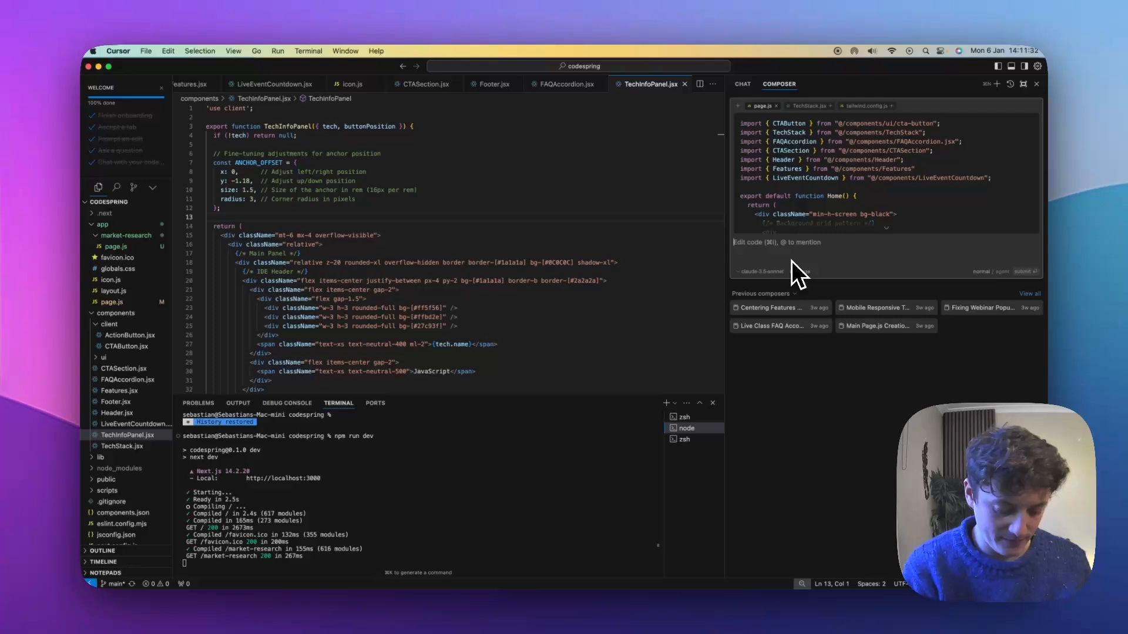
Step: Attach the market-research folder via @ in Composer and begin the 'Make' instruction with the pasted PRD
text(@)
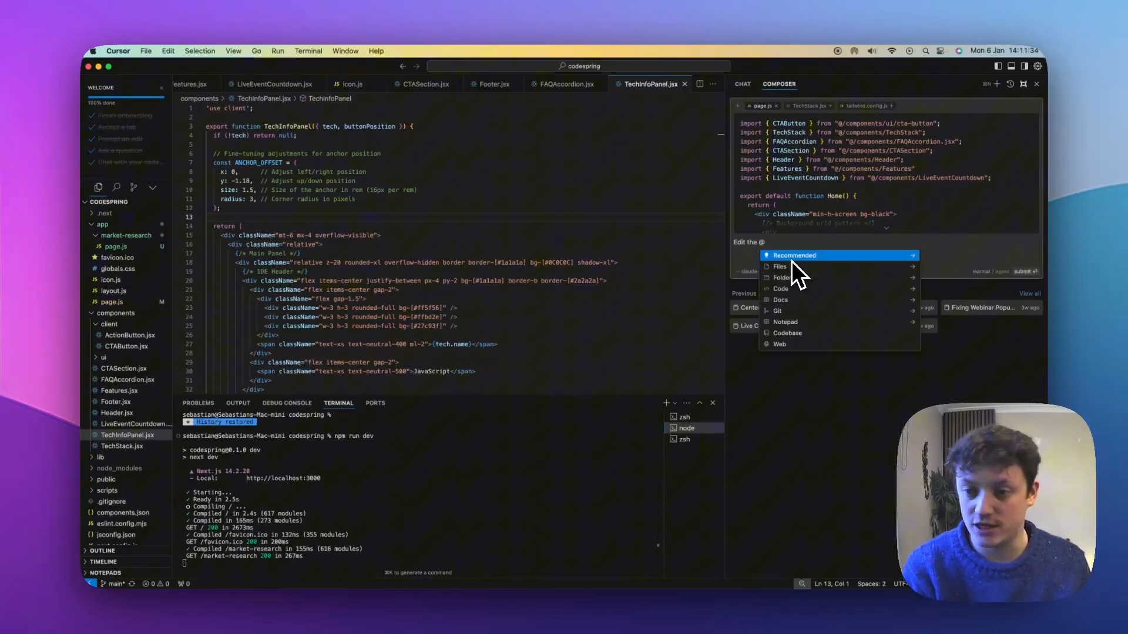
text(martket)
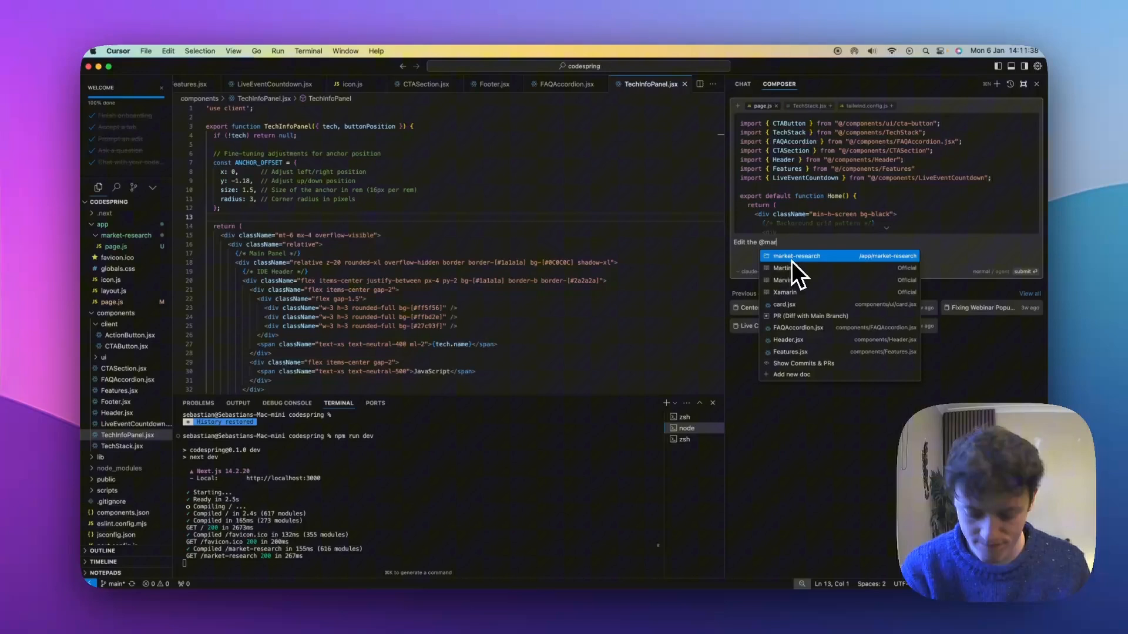
click(797, 255)
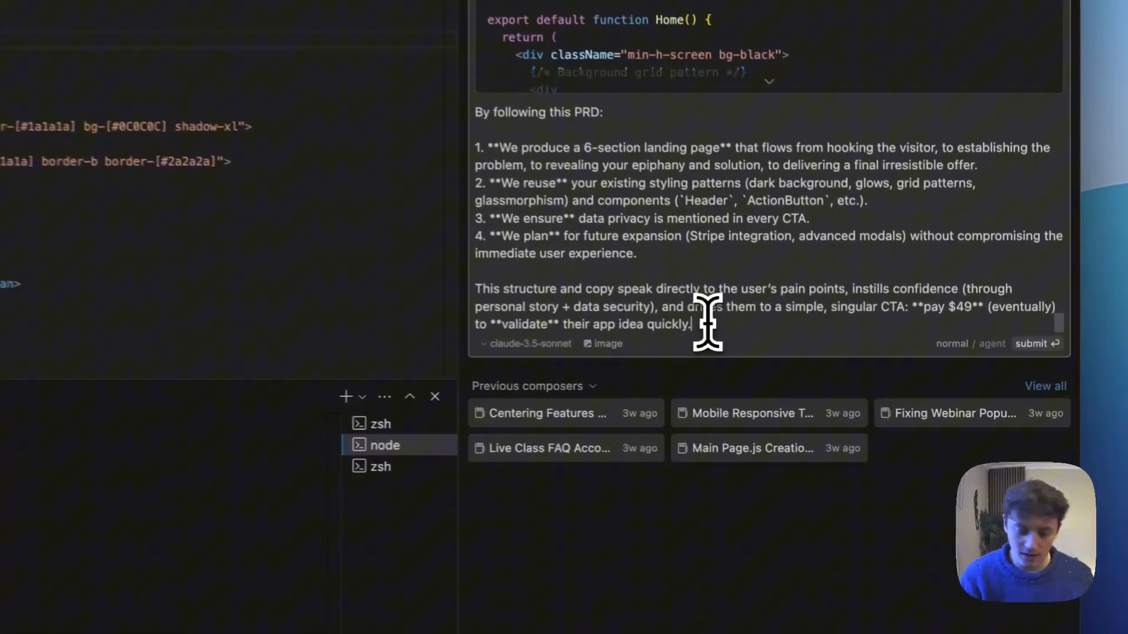
text(Make)
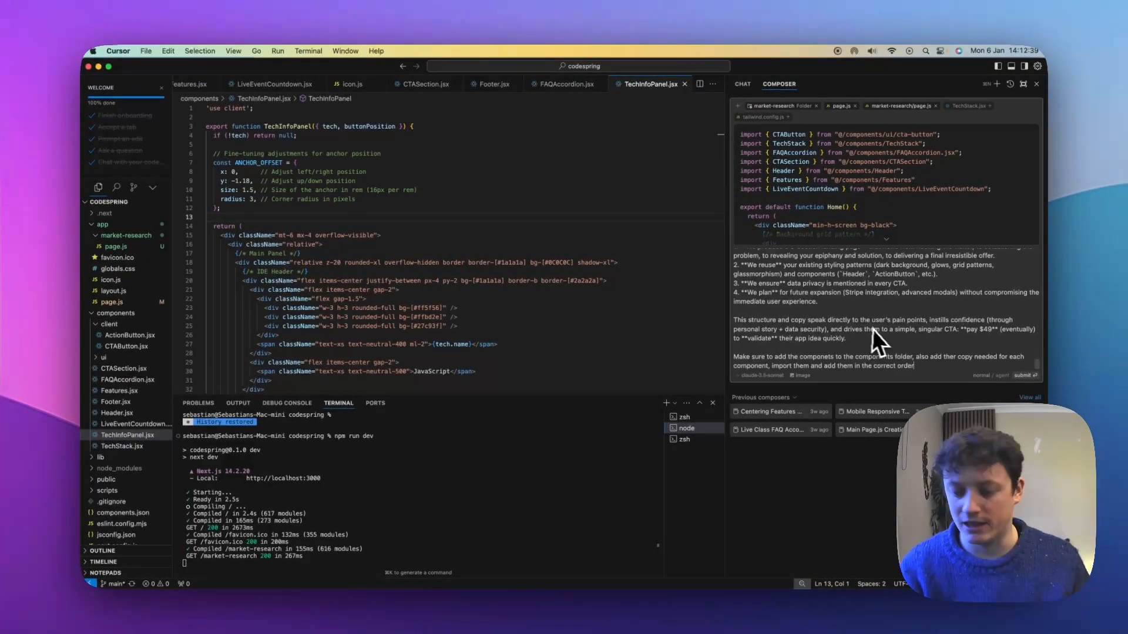
mouse_move(881, 339)
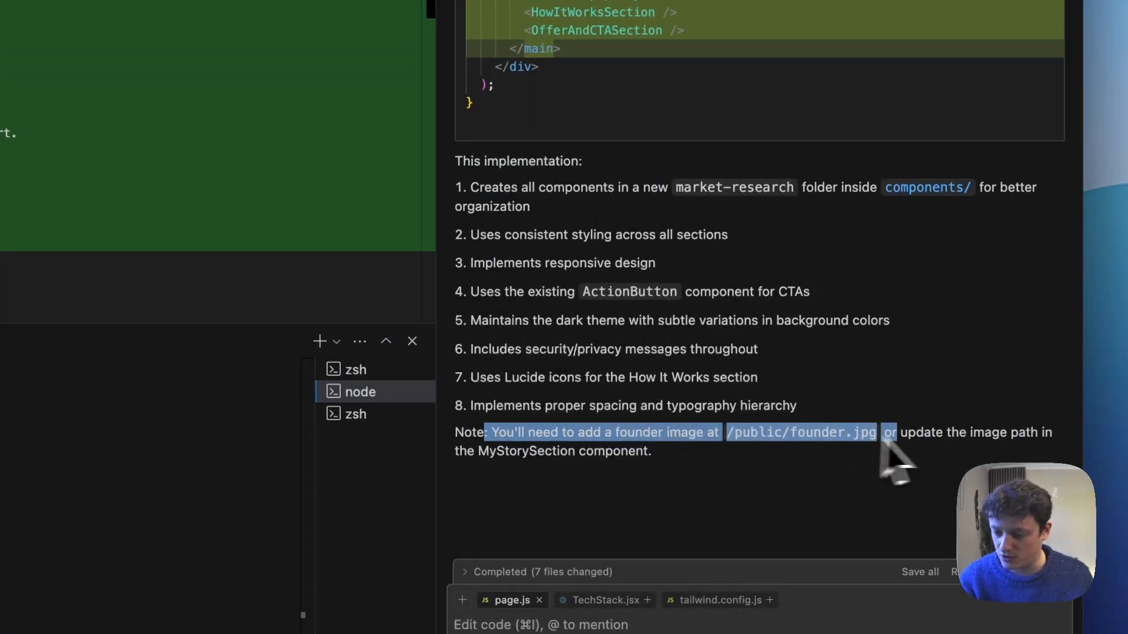
Step: Review the Composer's implementation summary and founder-image note after the seven files are generated
scroll(down, 3)
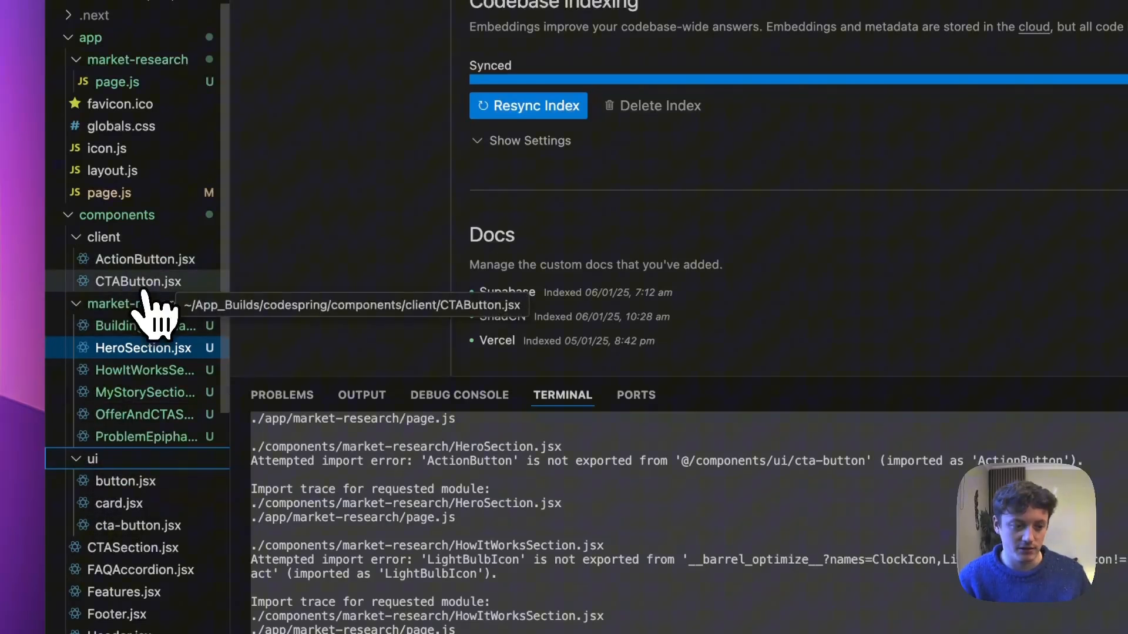
Step: Open CTAButton.jsx from the explorer to fix the ActionButton and LightBulbIcon imports
click(103, 236)
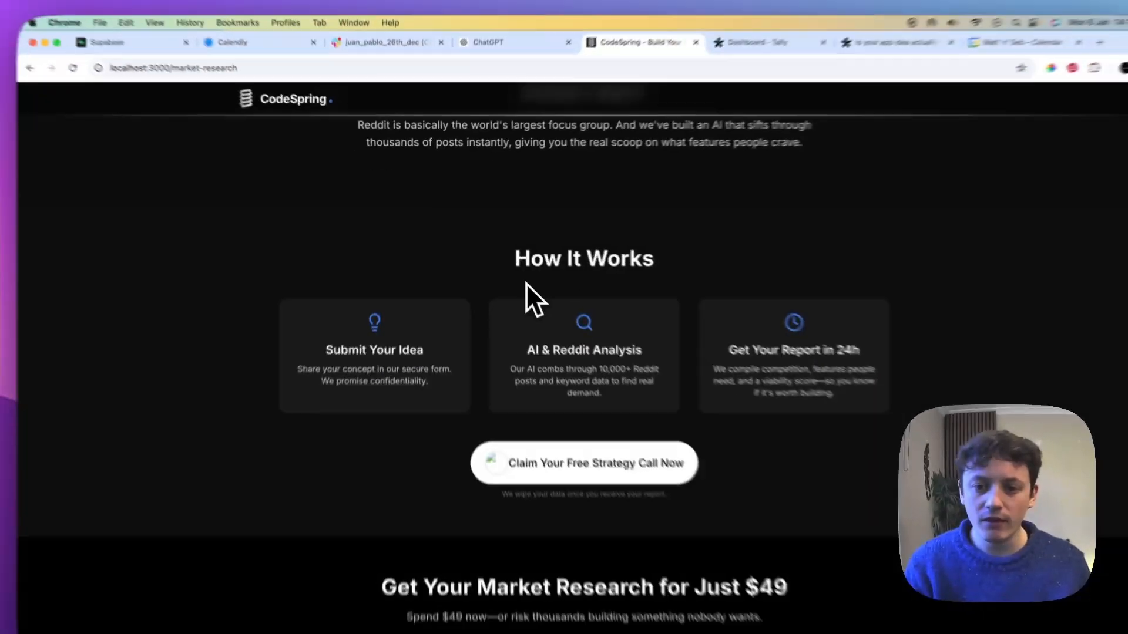
Step: Scroll the localhost market-research page to review its hero and story sections
scroll(up, 3)
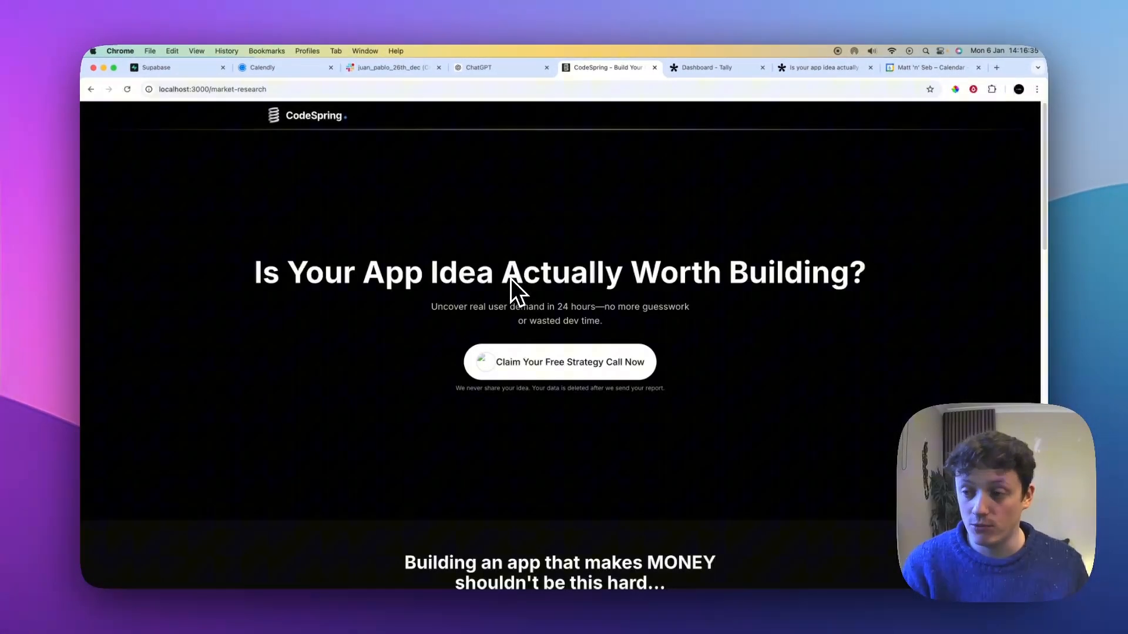
scroll(down, 3)
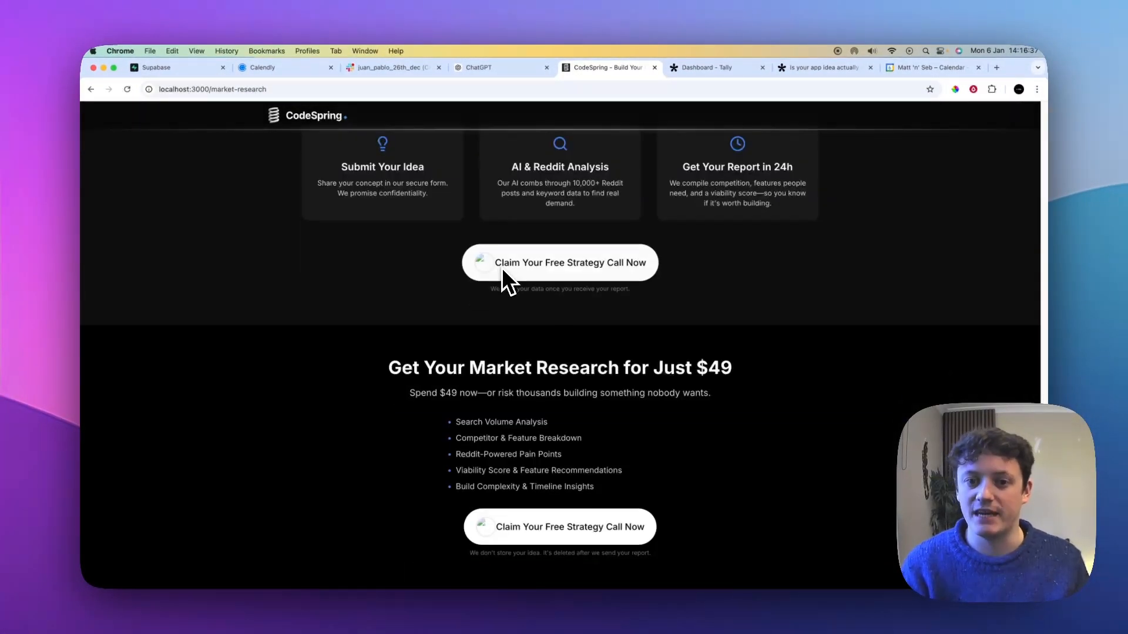
scroll(up, 3)
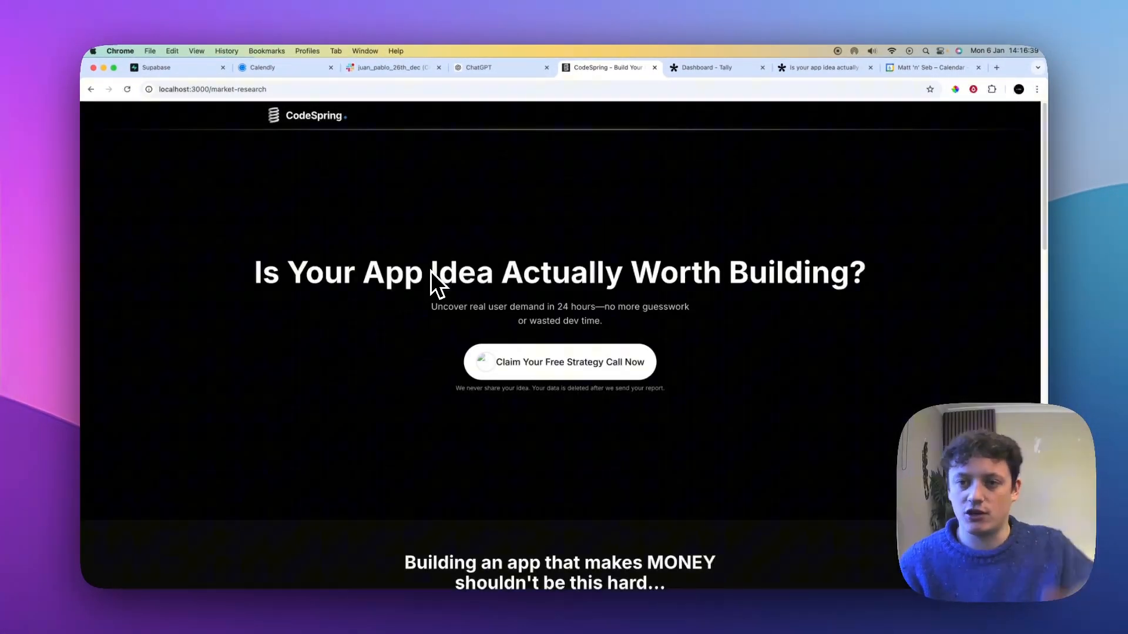
scroll(down, 3)
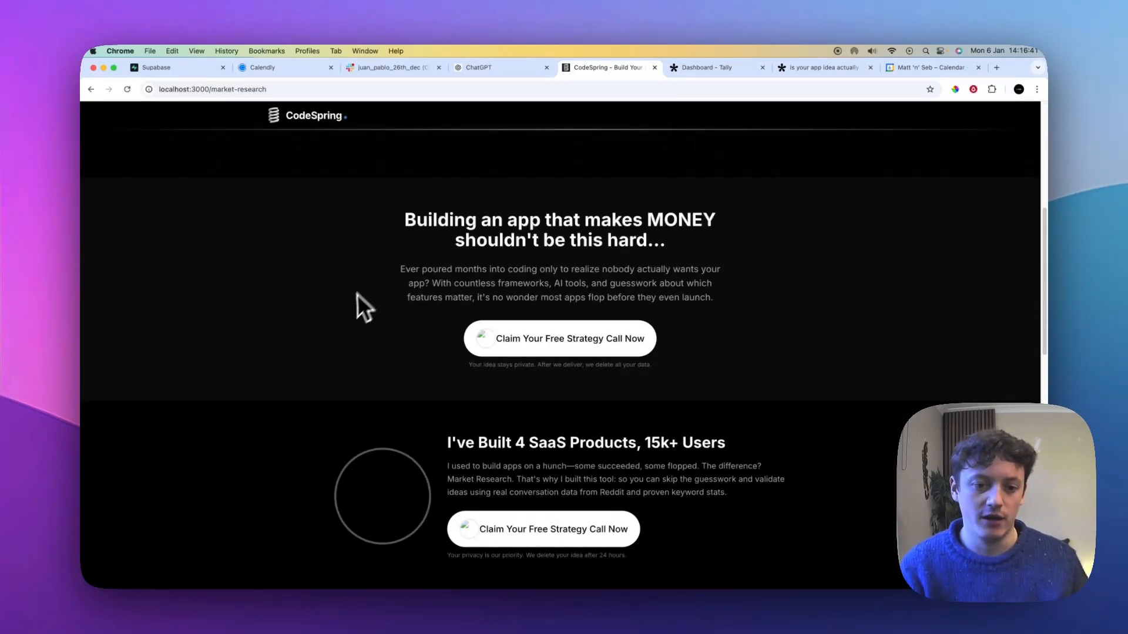
scroll(down, 3)
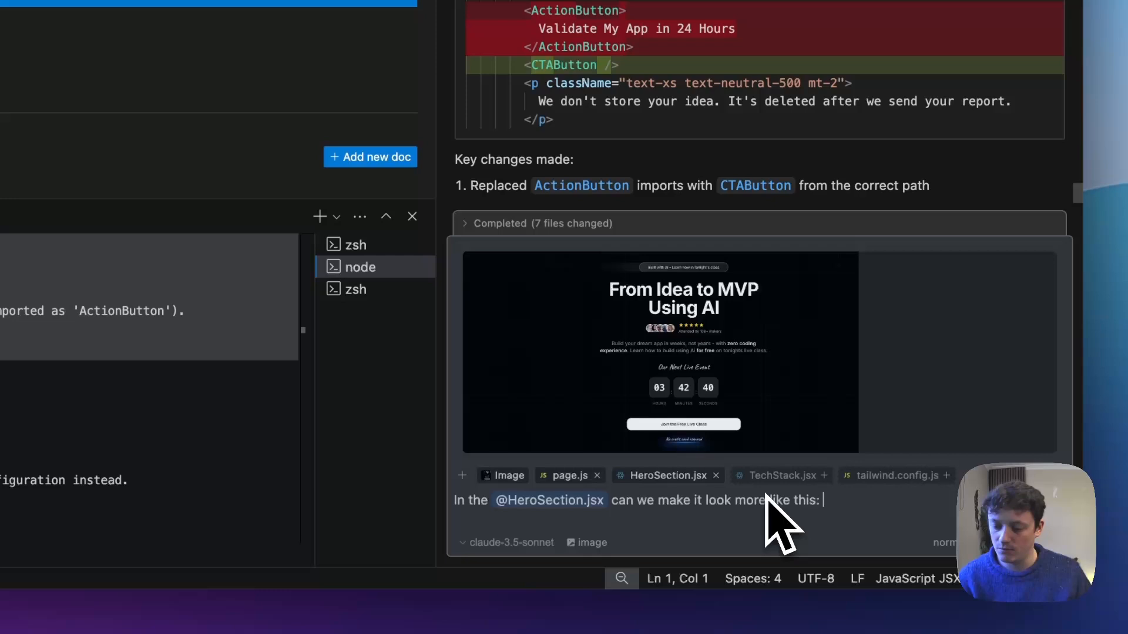
mouse_move(864, 546)
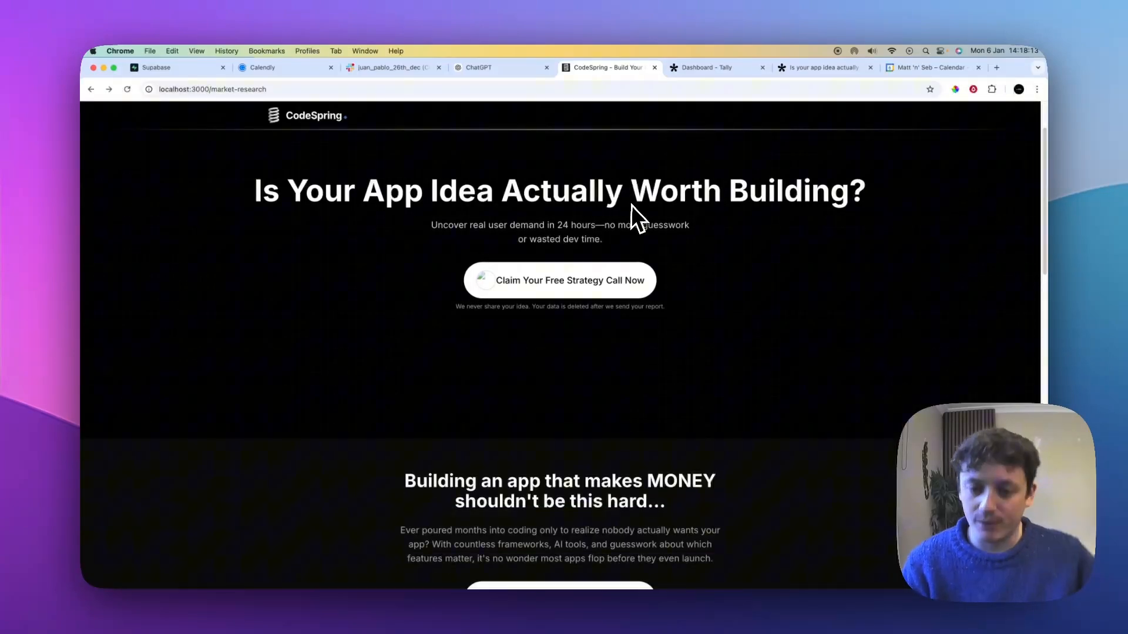
scroll(down, 3)
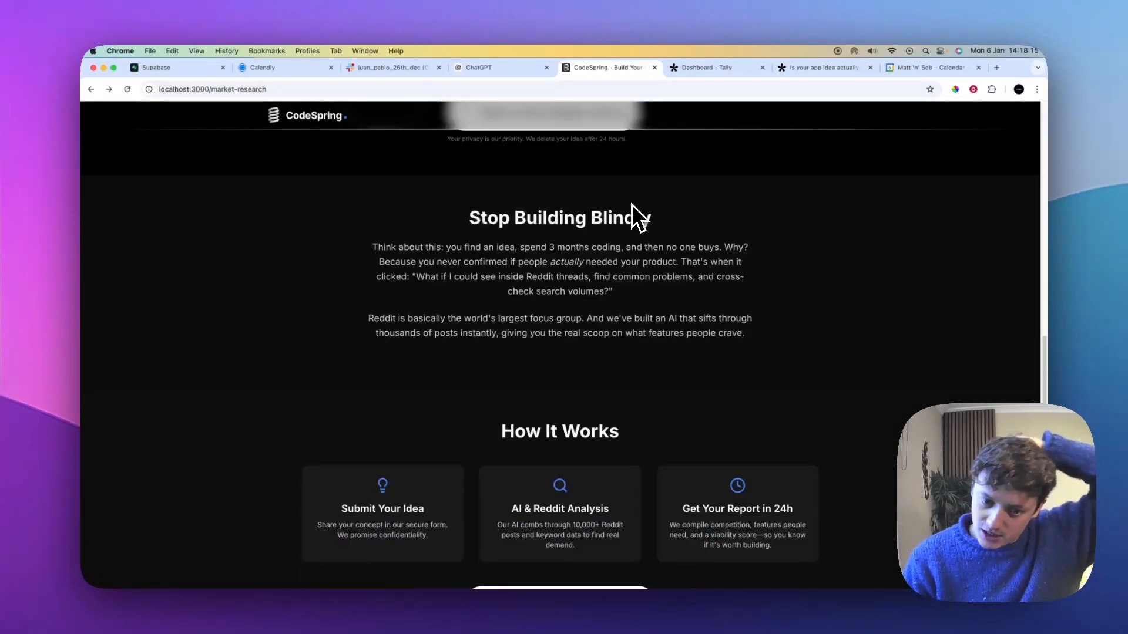
scroll(down, 3)
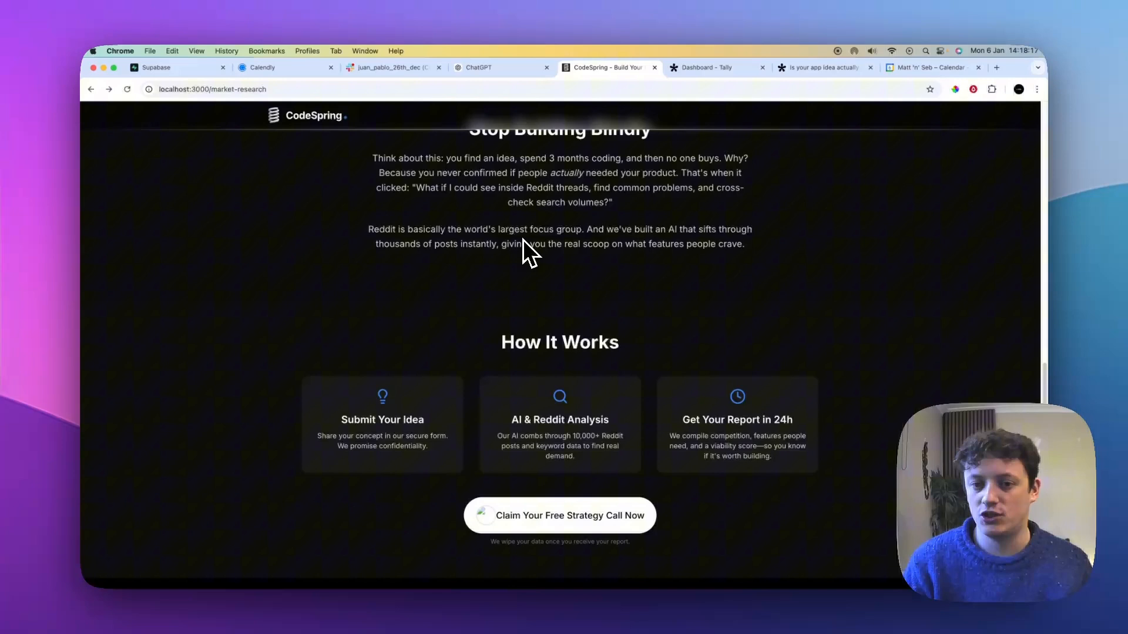
scroll(down, 3)
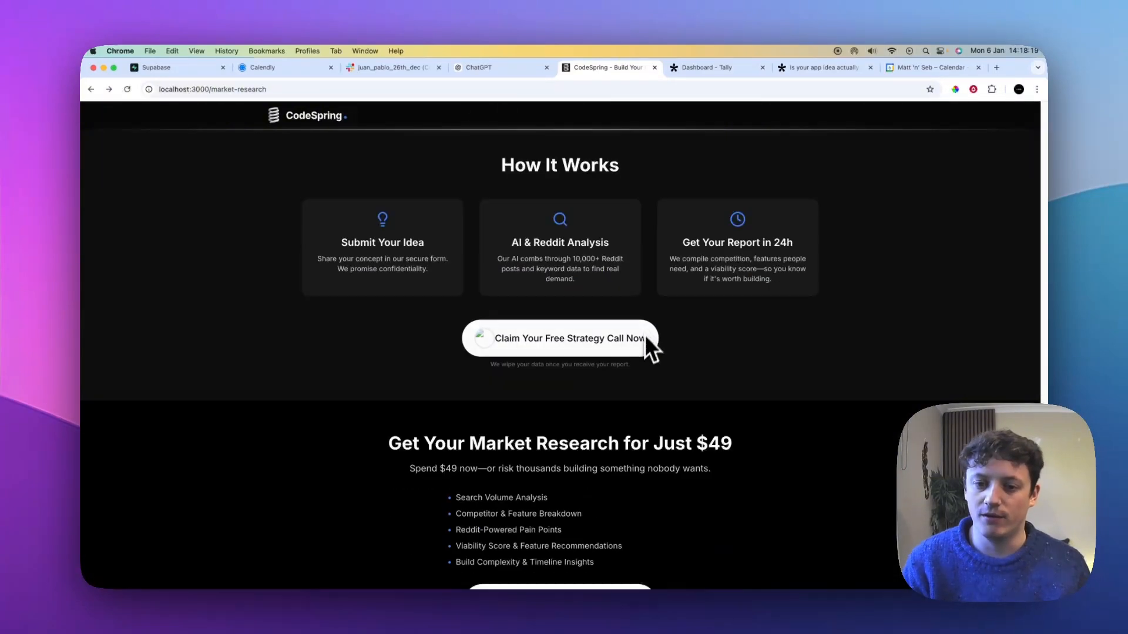
scroll(up, 3)
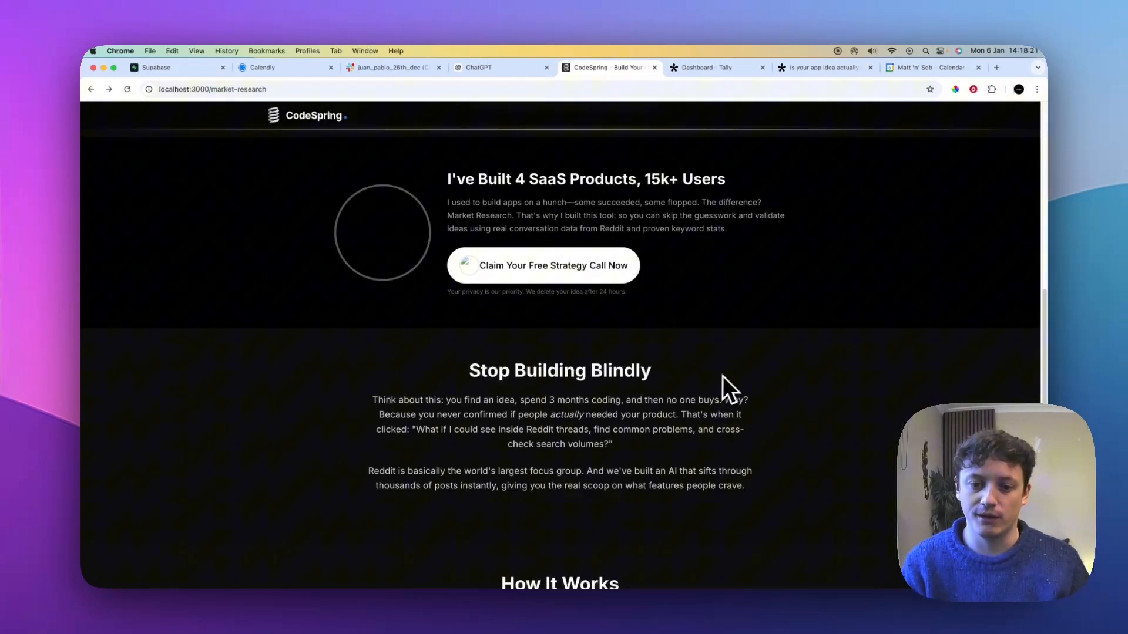
scroll(up, 3)
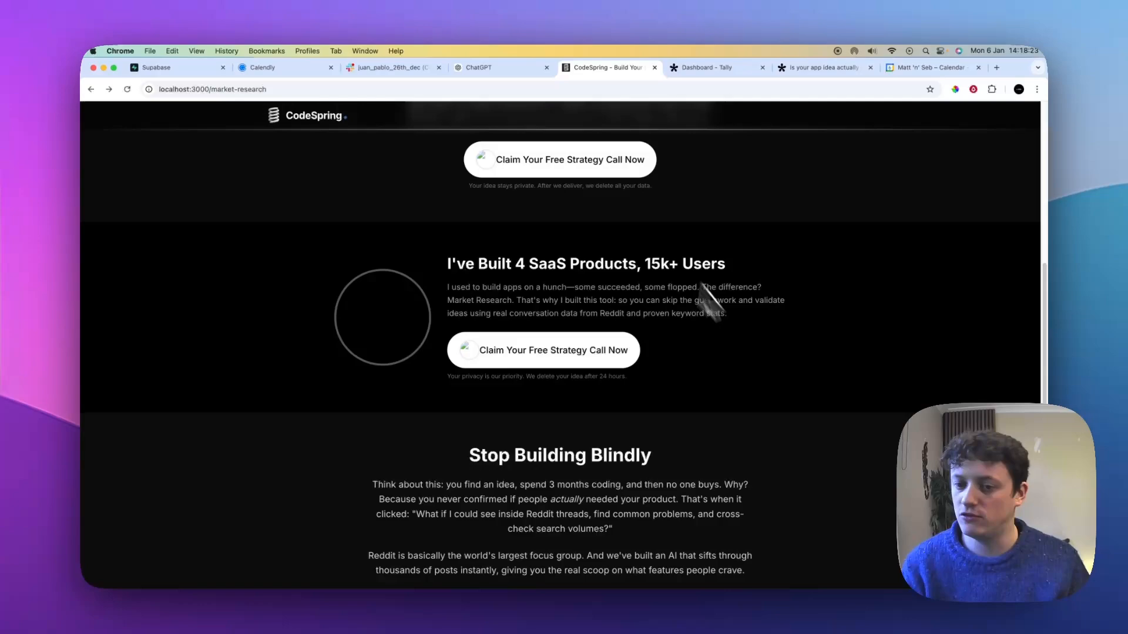
scroll(up, 3)
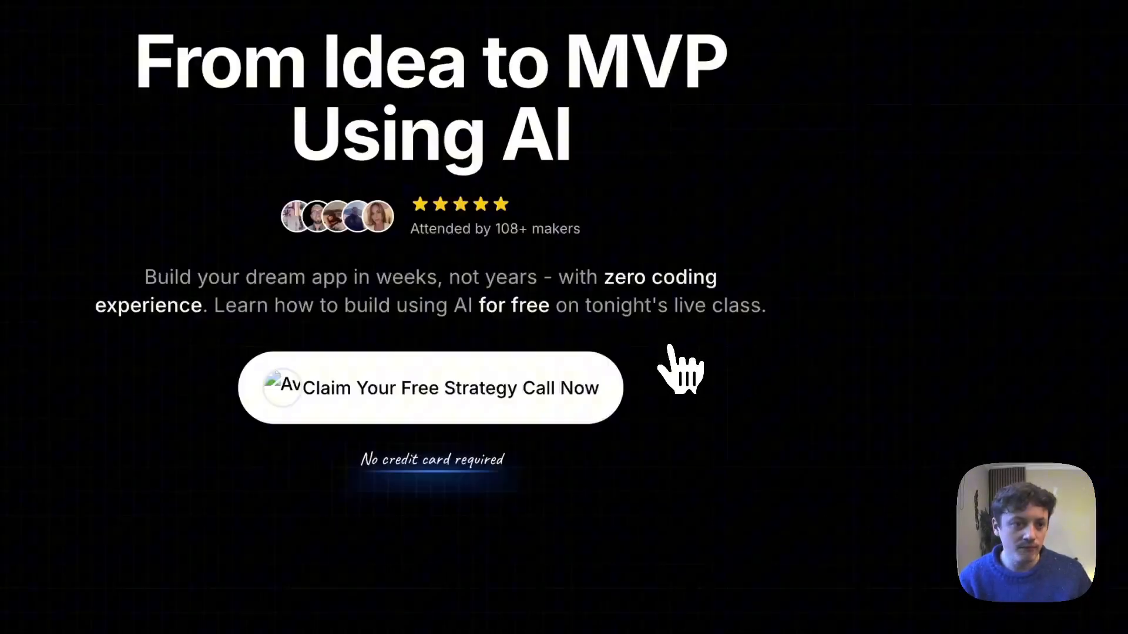
scroll(down, 3)
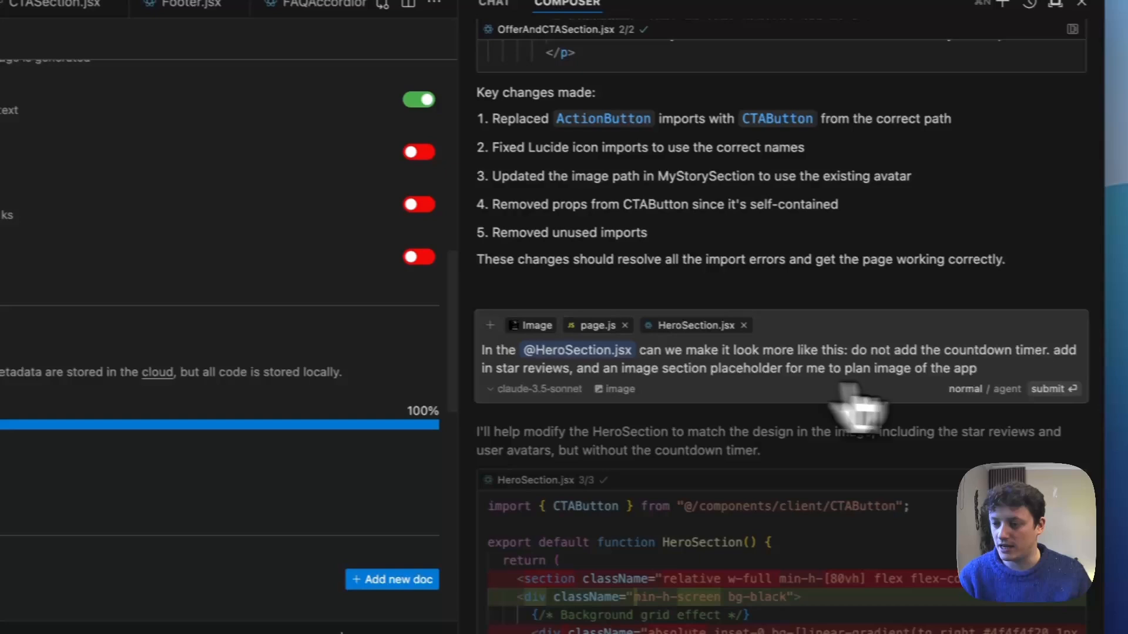
Step: Write the 'Keep' prompt asking for star reviews and an image placeholder without the countdown timer
text(Keep)
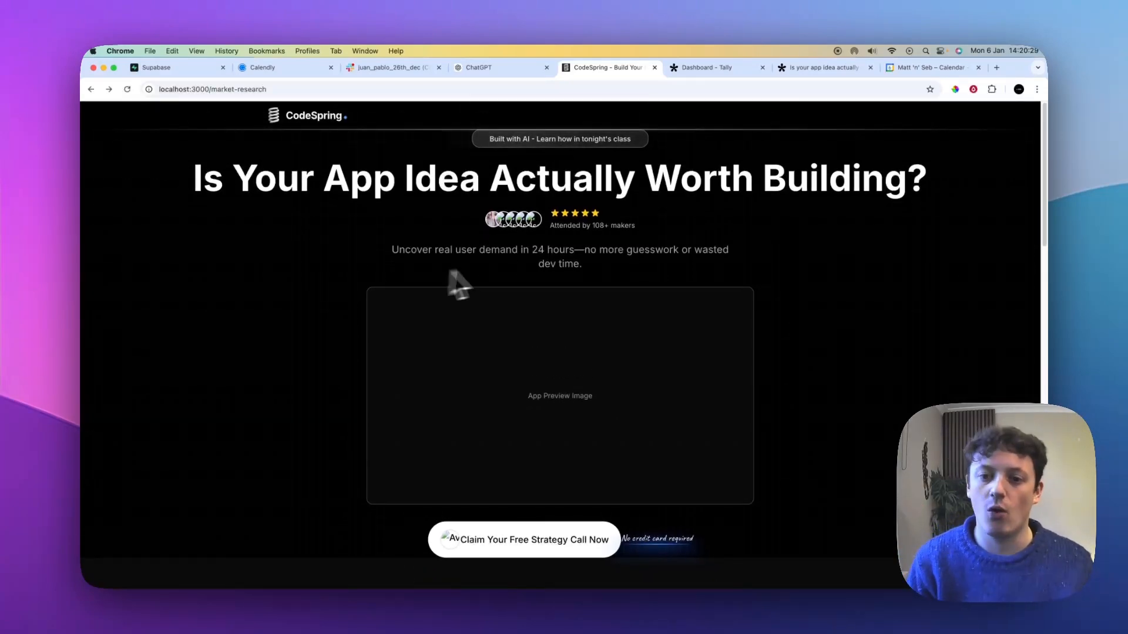
mouse_move(511, 277)
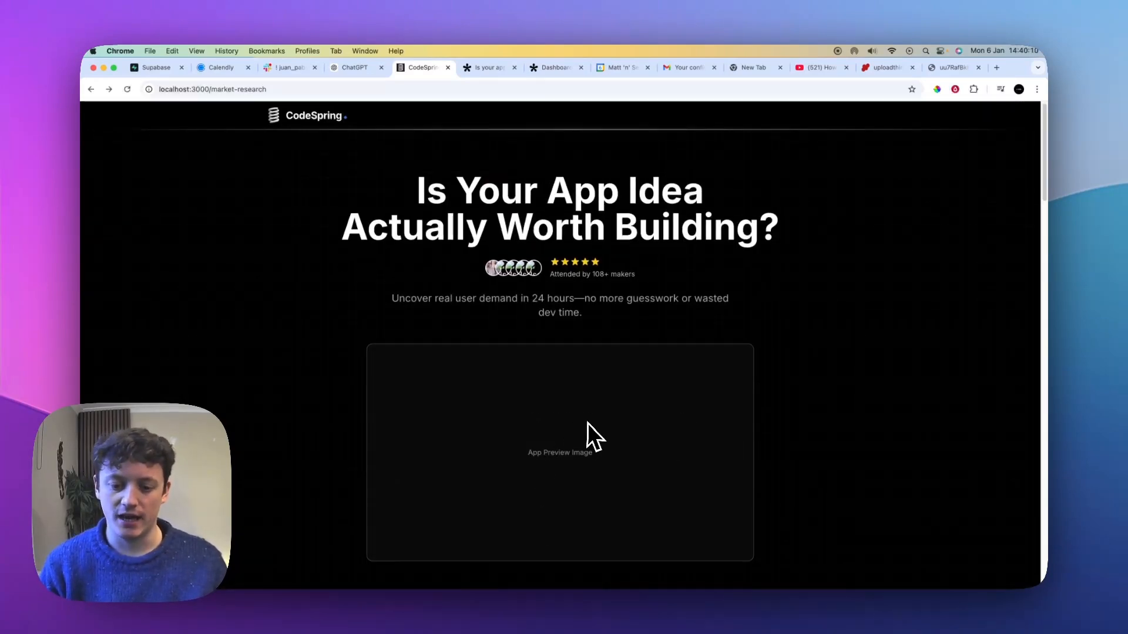
Step: Scroll to 'How Our Market Research Tool Works' and select the Pain Points Analysis feature
scroll(down, 3)
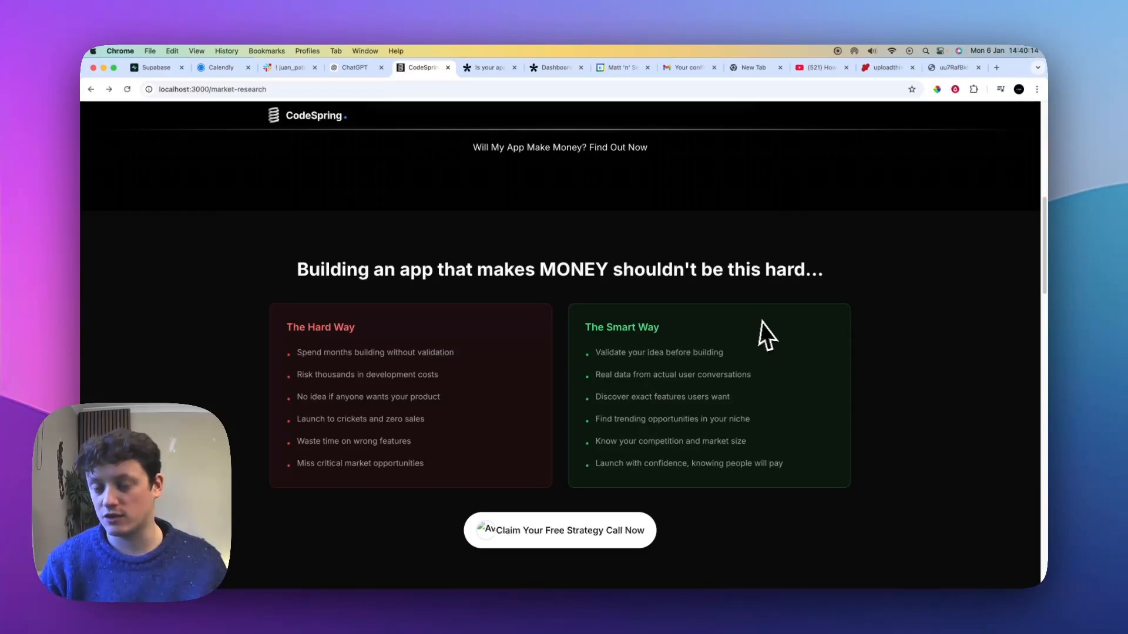
scroll(down, 3)
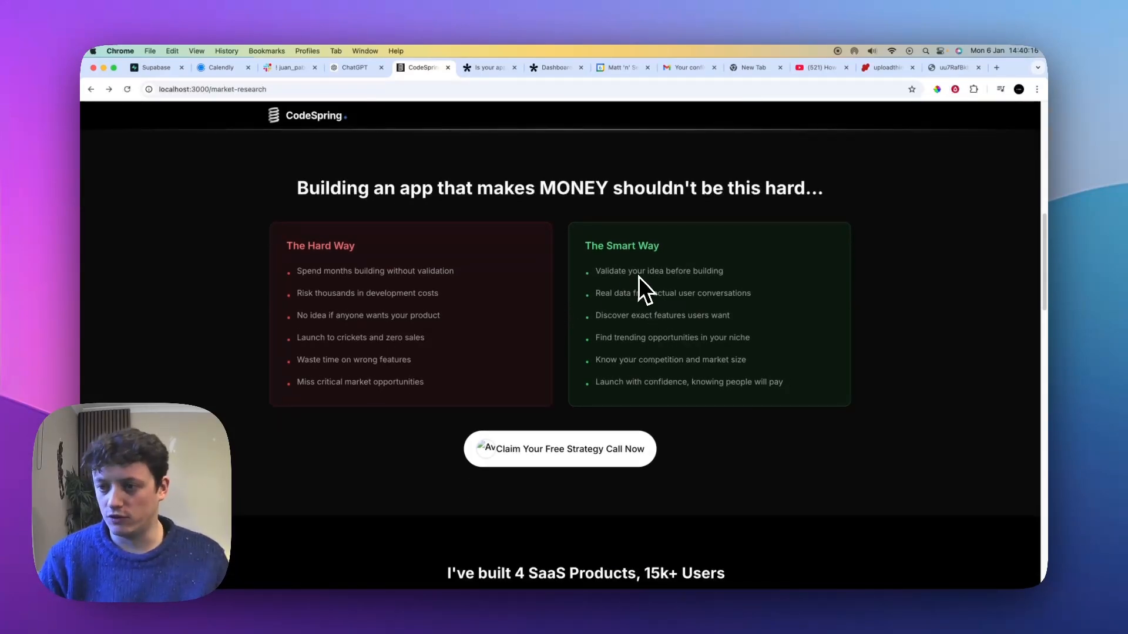
scroll(down, 3)
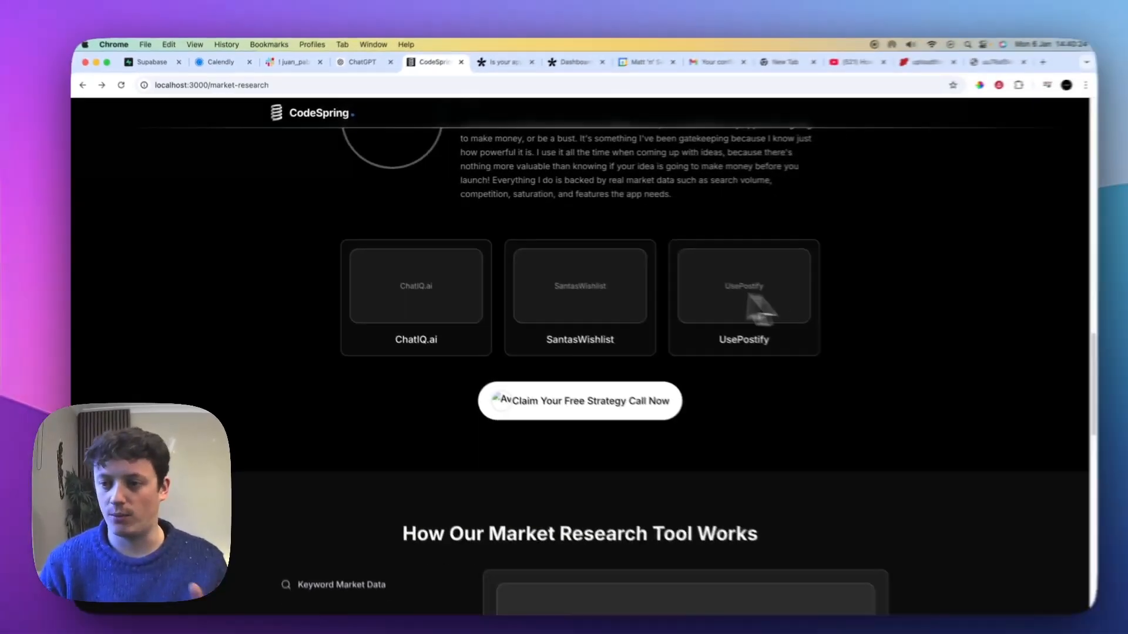
scroll(down, 3)
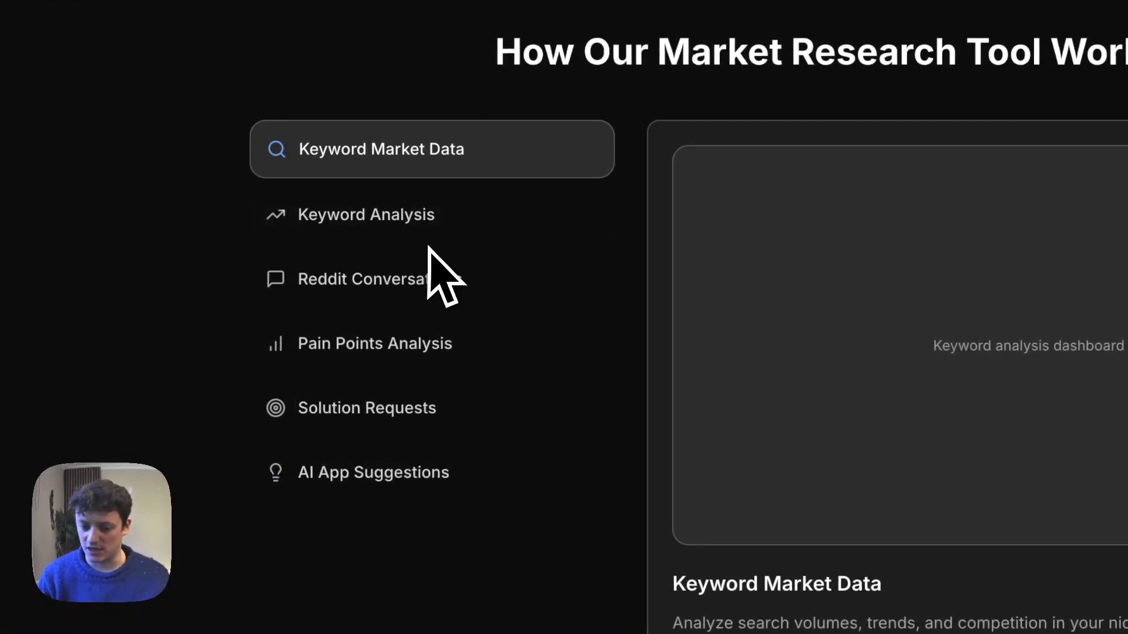
click(373, 342)
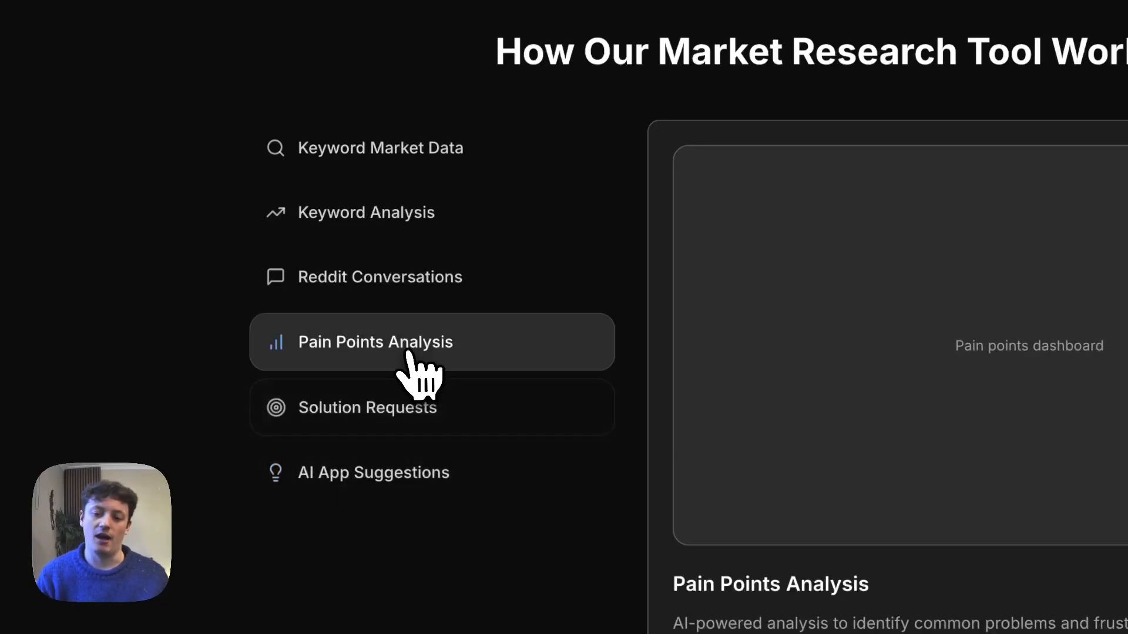
scroll(down, 3)
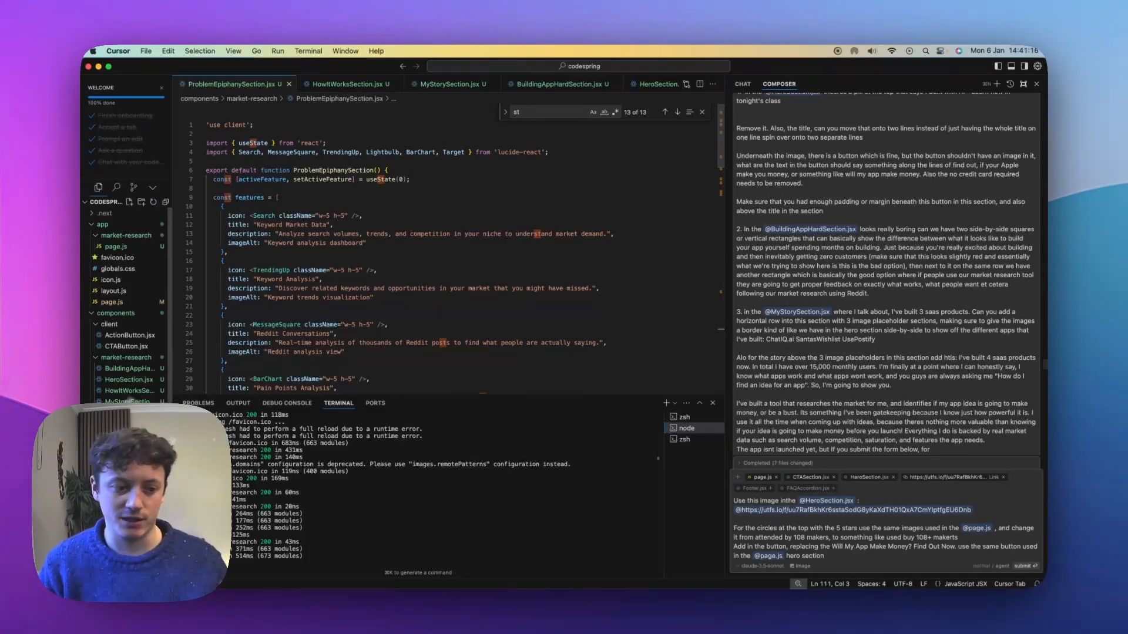
mouse_move(871, 400)
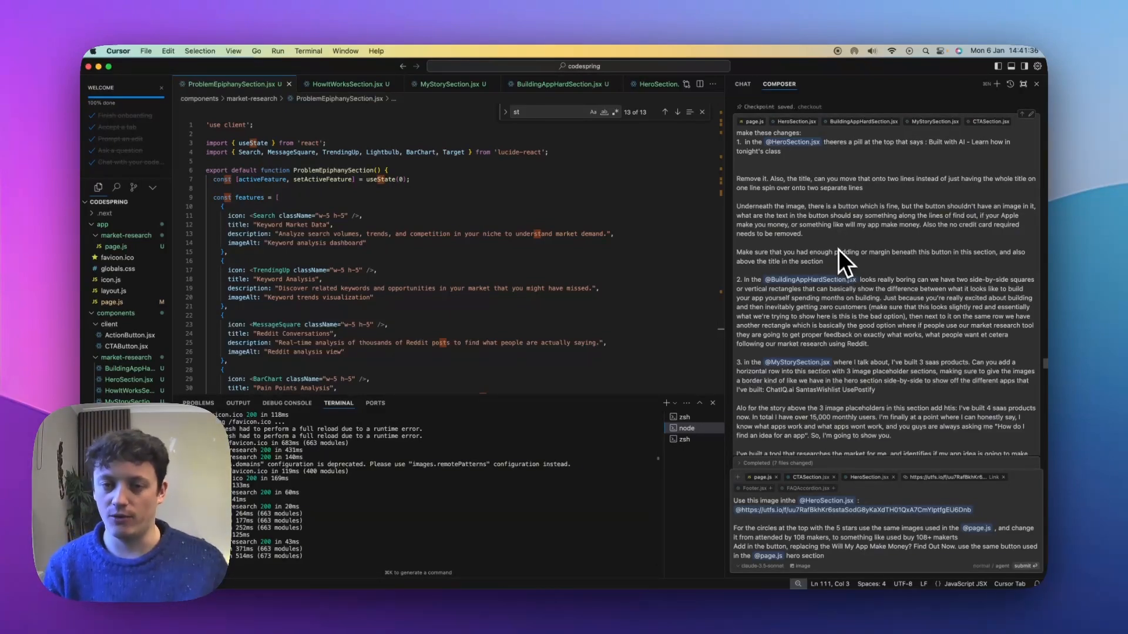
Step: Scroll through the Composer response about hero avatars, makers line and CTA button
scroll(down, 3)
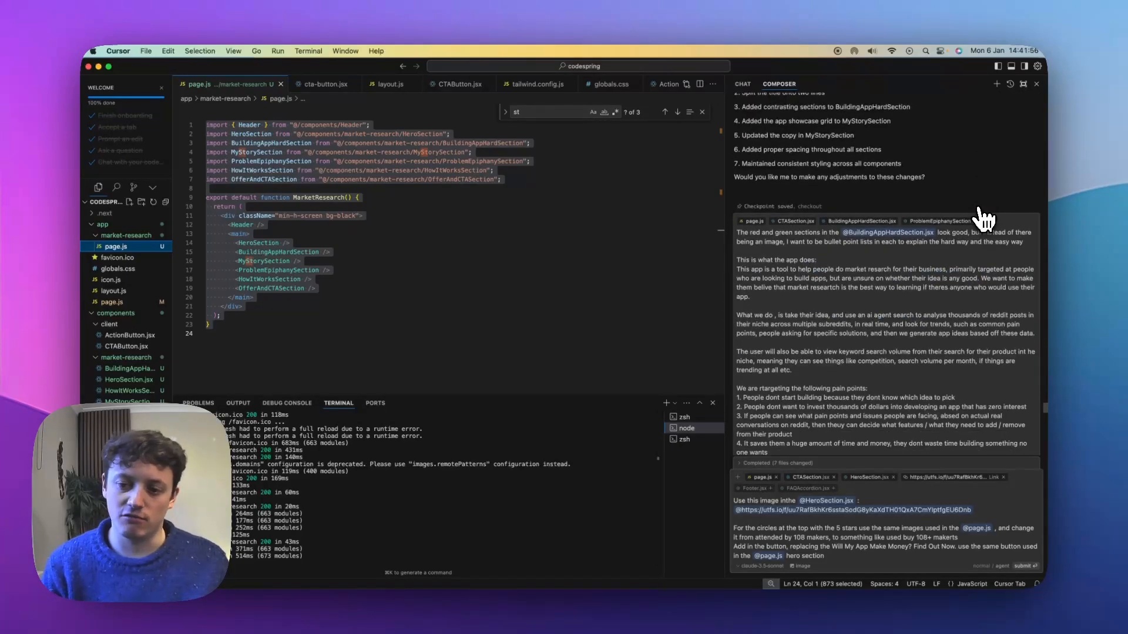
scroll(down, 3)
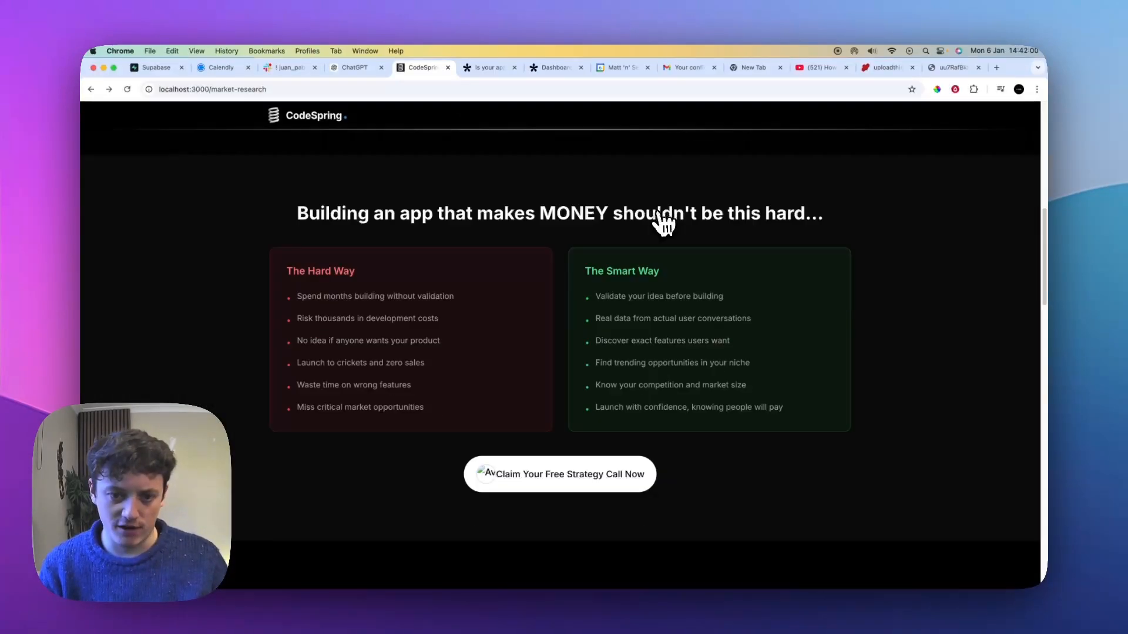
Step: Scroll the market-research page to review the hero avatar row and star rating
scroll(down, 3)
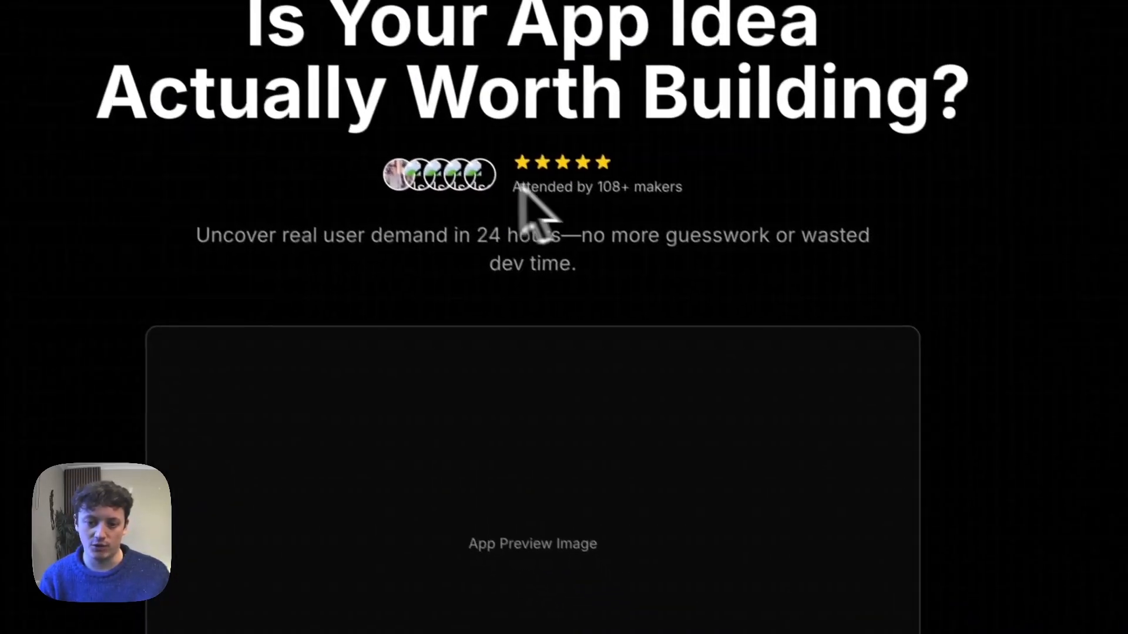
scroll(down, 3)
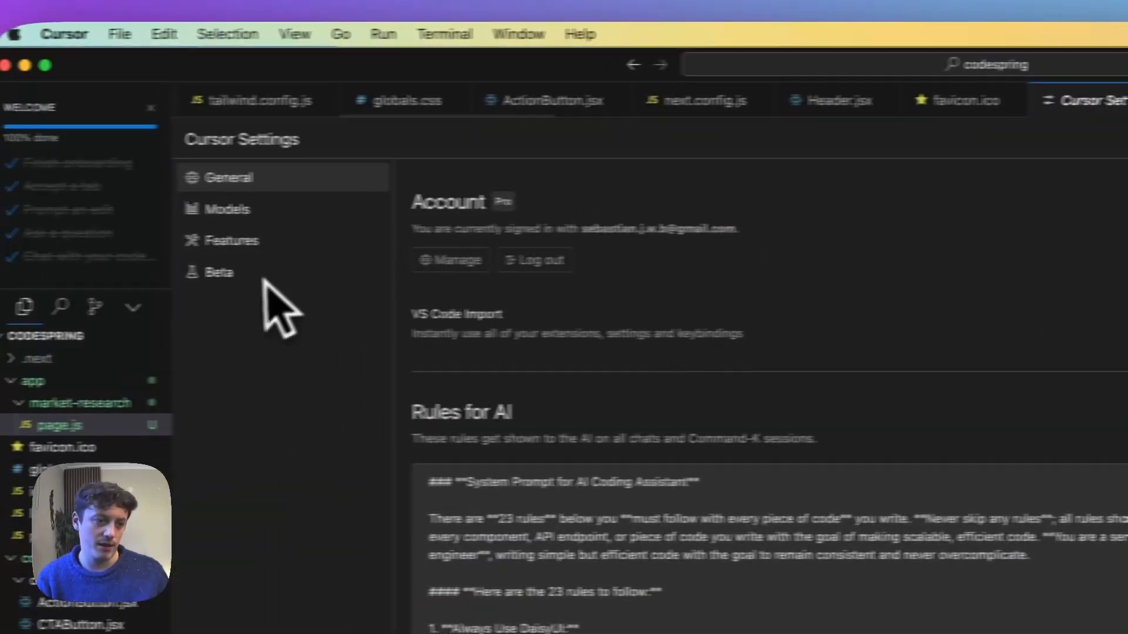
Step: Close Cursor Settings and dismiss the 'Unsupported Context in Agentic Mode' warning
click(288, 240)
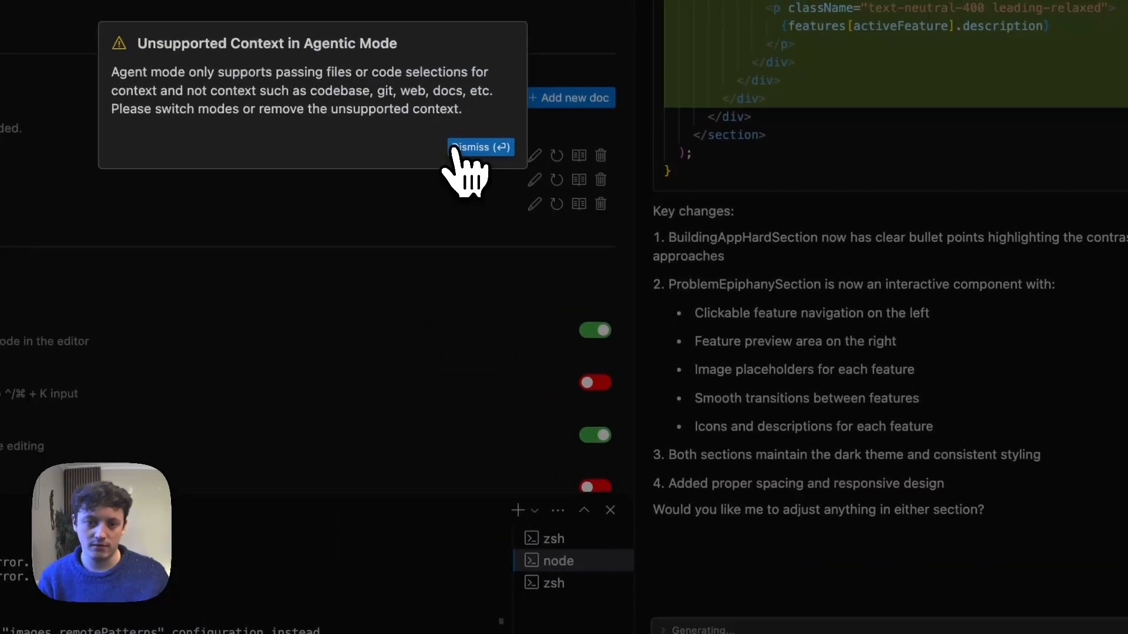
click(480, 147)
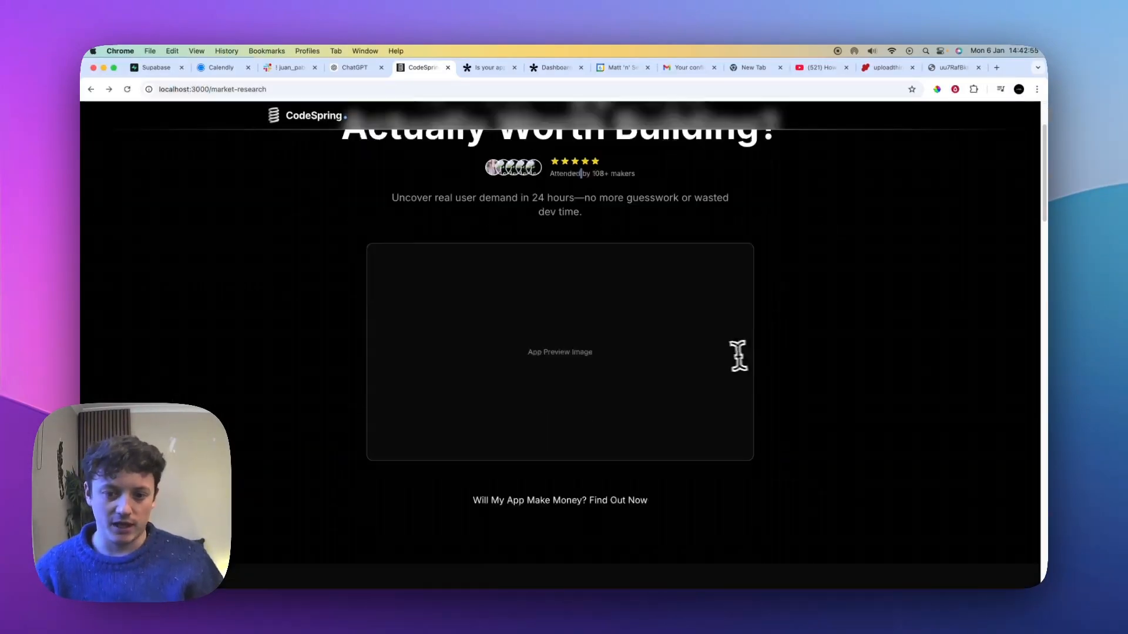
scroll(down, 3)
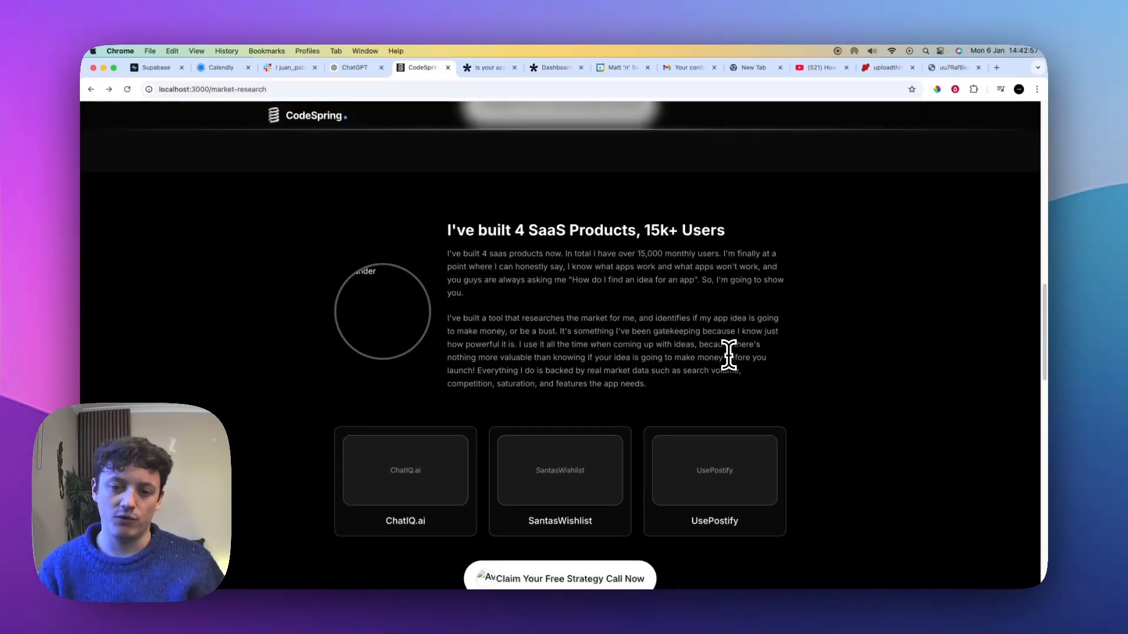
scroll(down, 3)
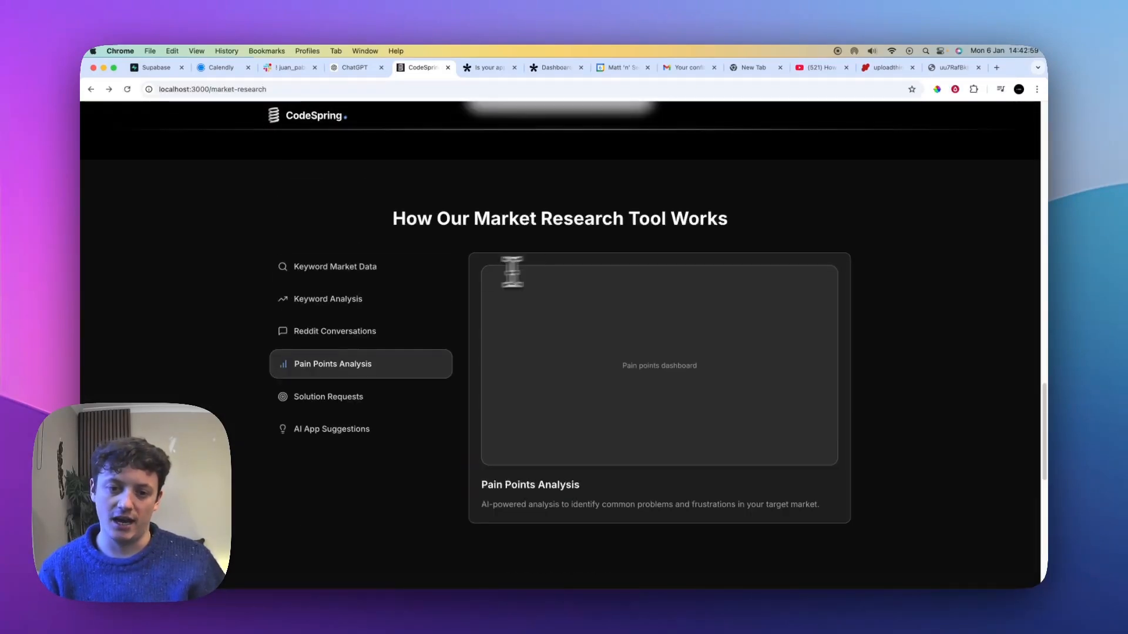
scroll(up, 3)
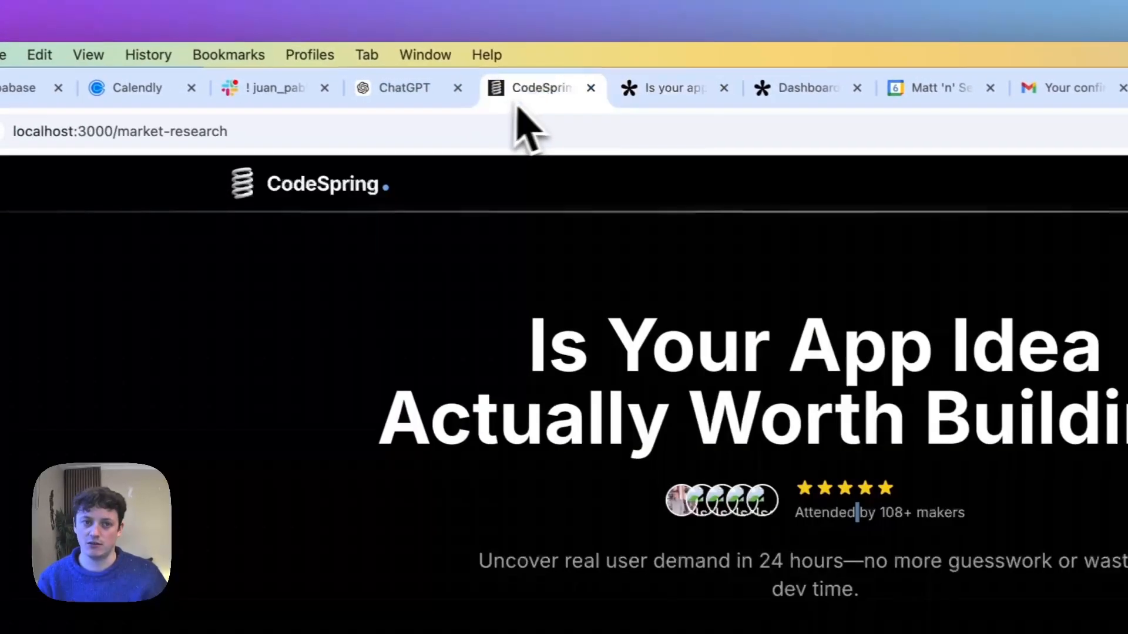
scroll(down, 3)
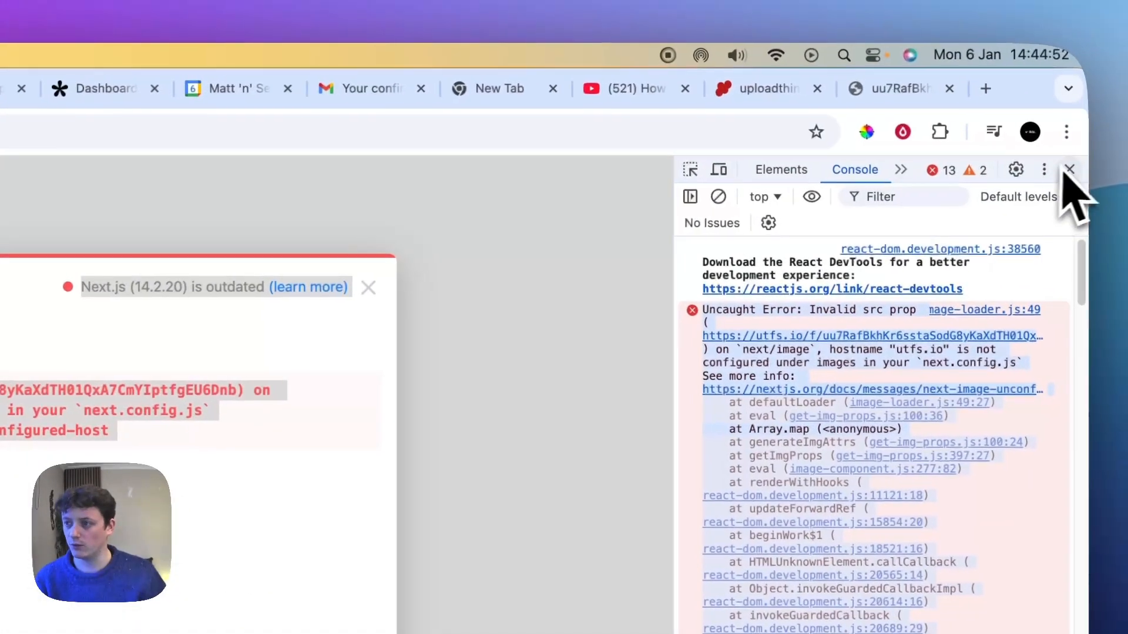
Step: Close DevTools and tell Composer 'Still getting this' with the utfs.io terminal error
click(1071, 170)
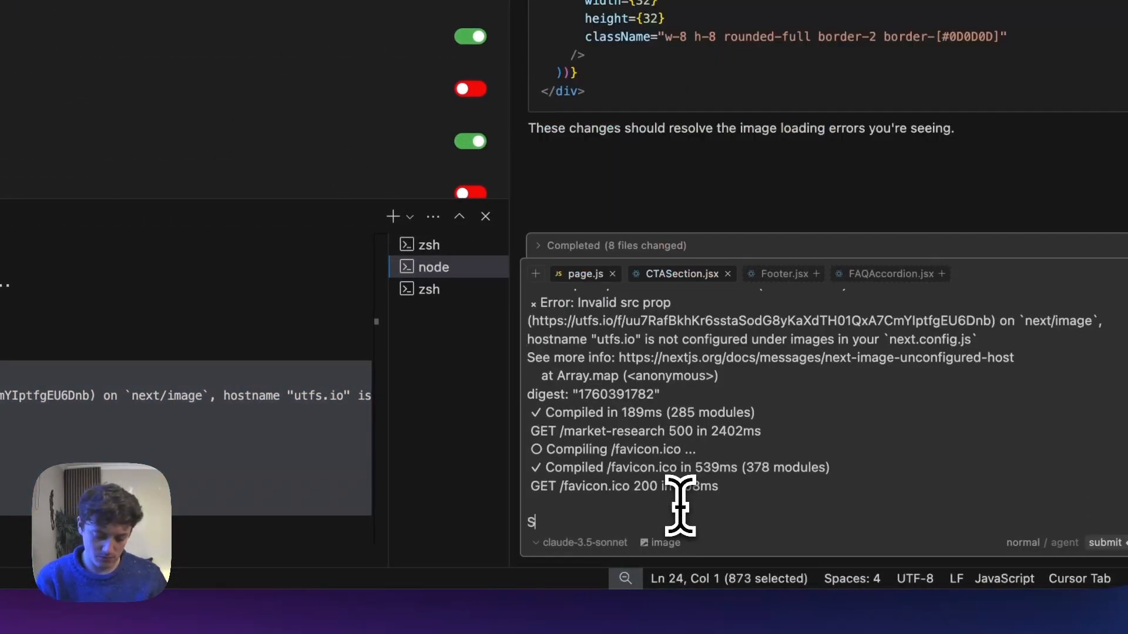
text(till getting this)
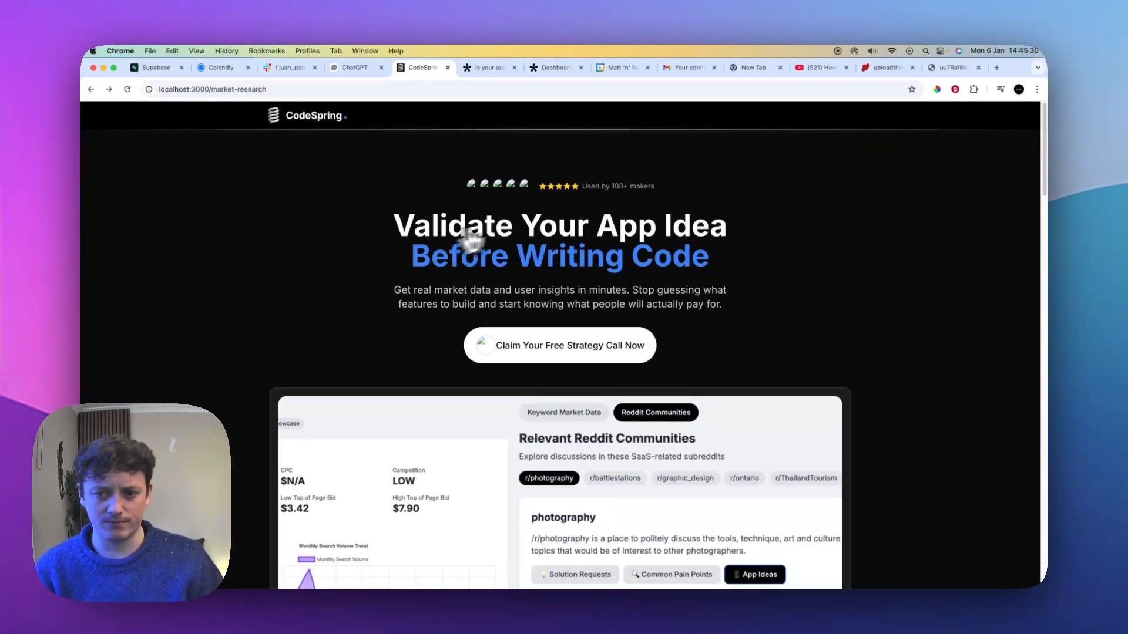
scroll(down, 3)
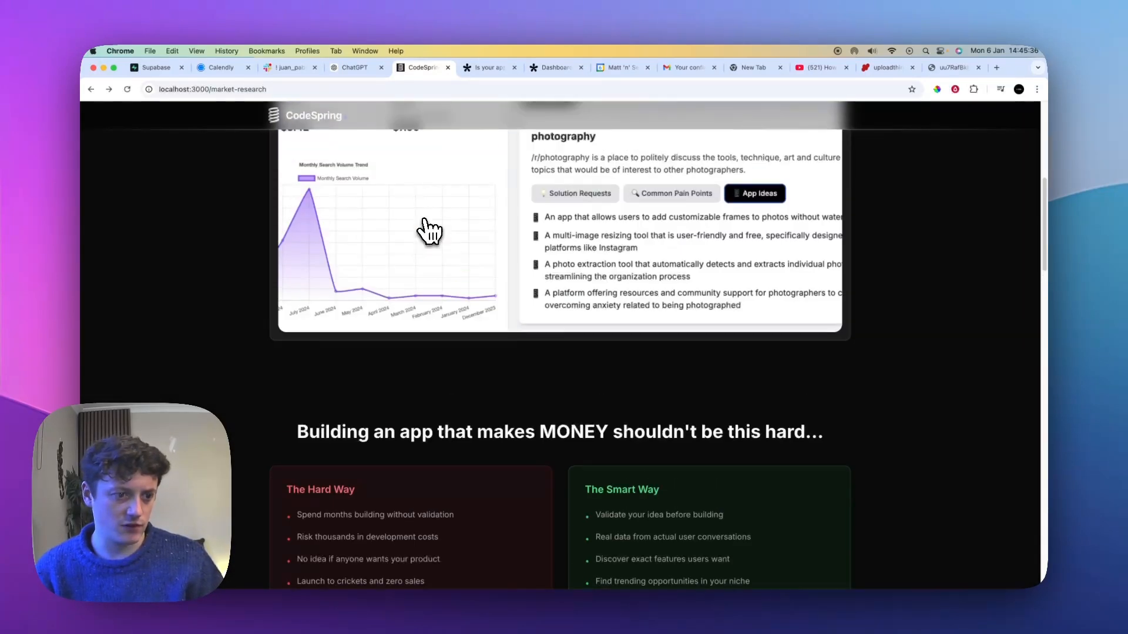
scroll(up, 3)
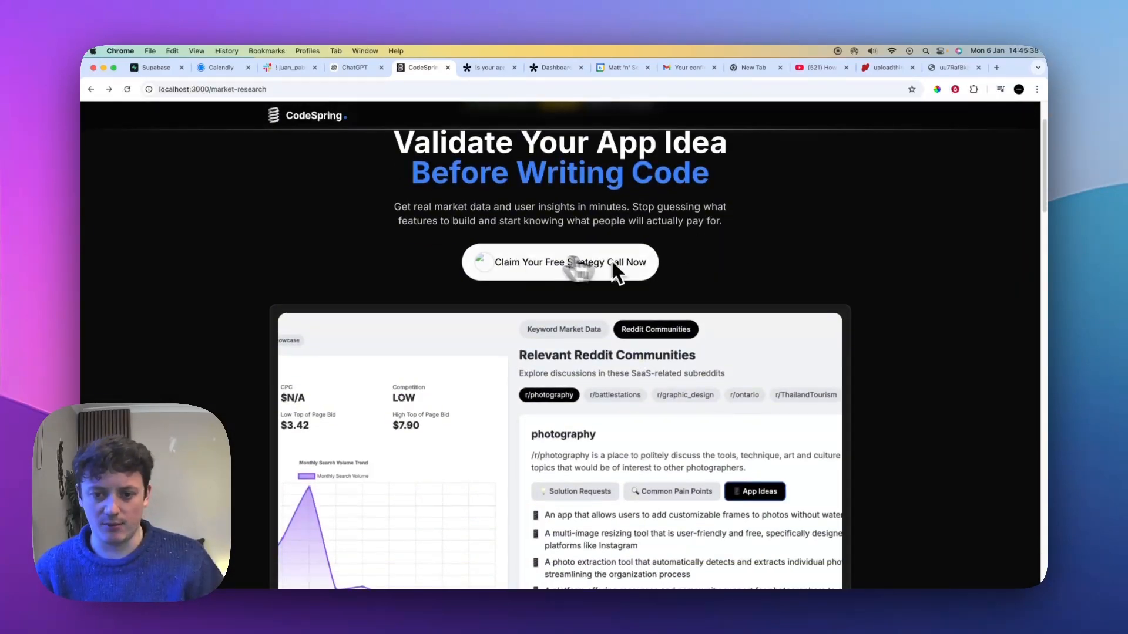
scroll(down, 3)
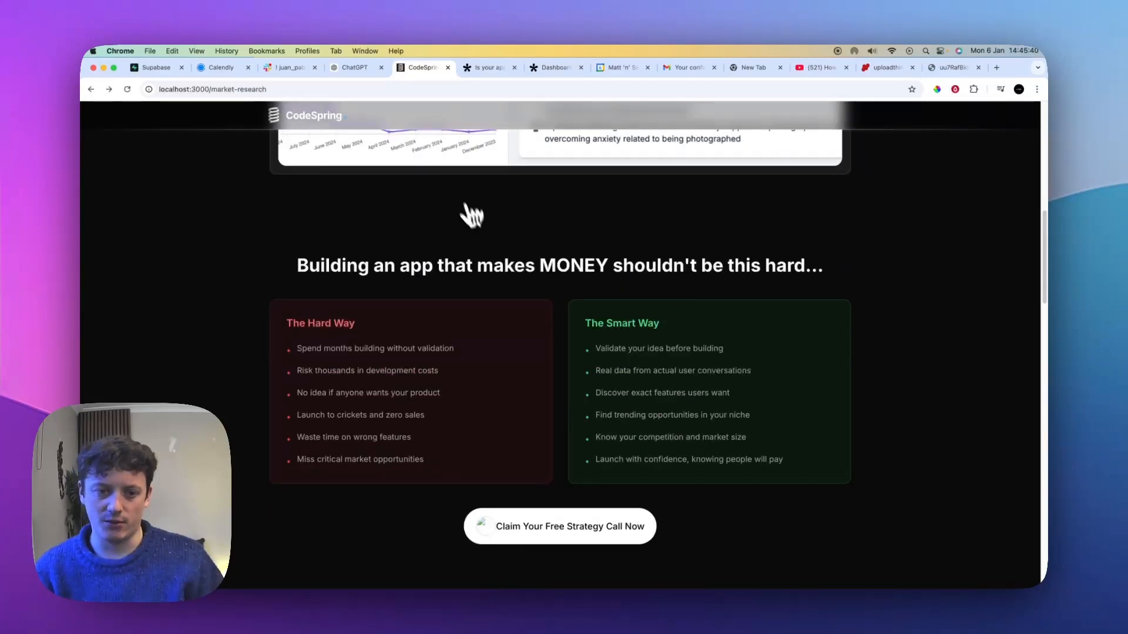
scroll(up, 3)
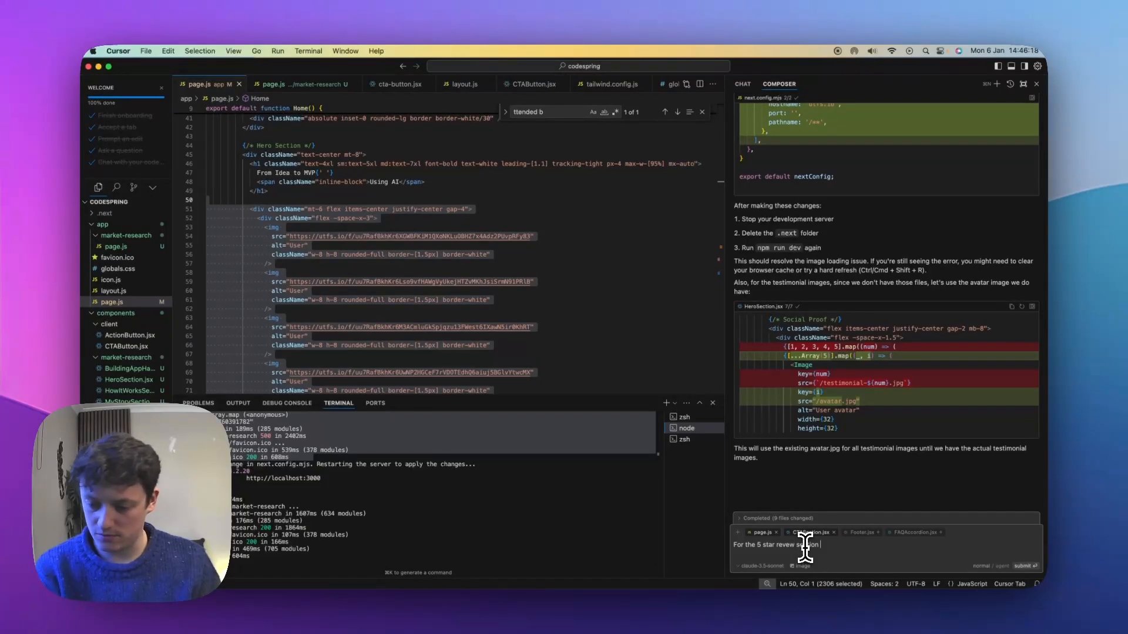
Step: Write the Composer request citing HeroSection.jsx and page.js with the existing avatar code
text(inthe)
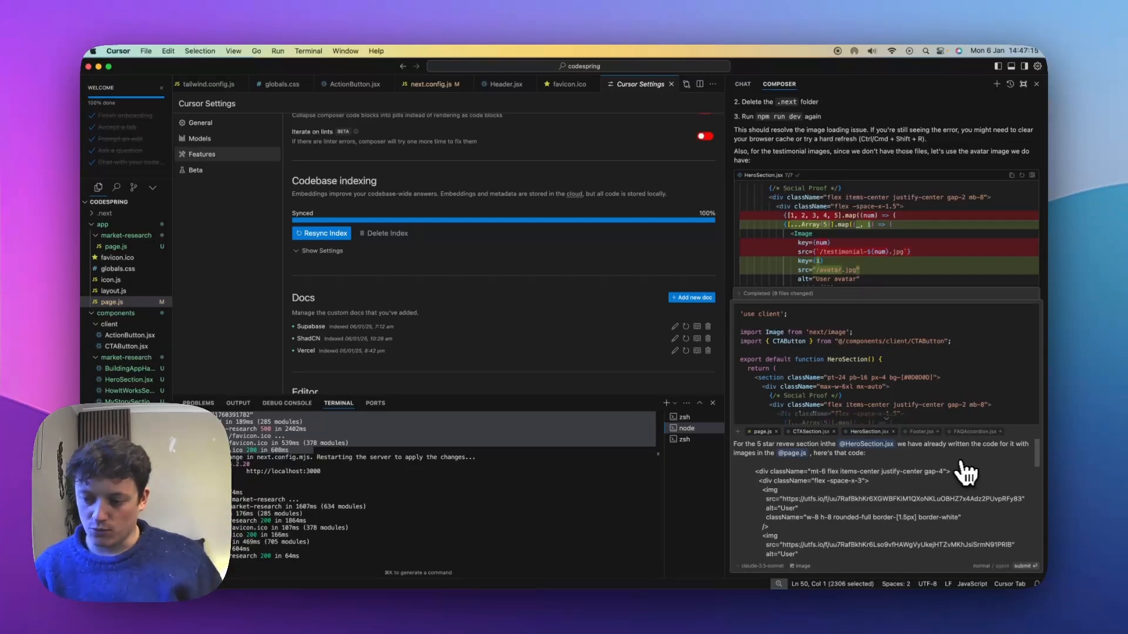
scroll(down, 3)
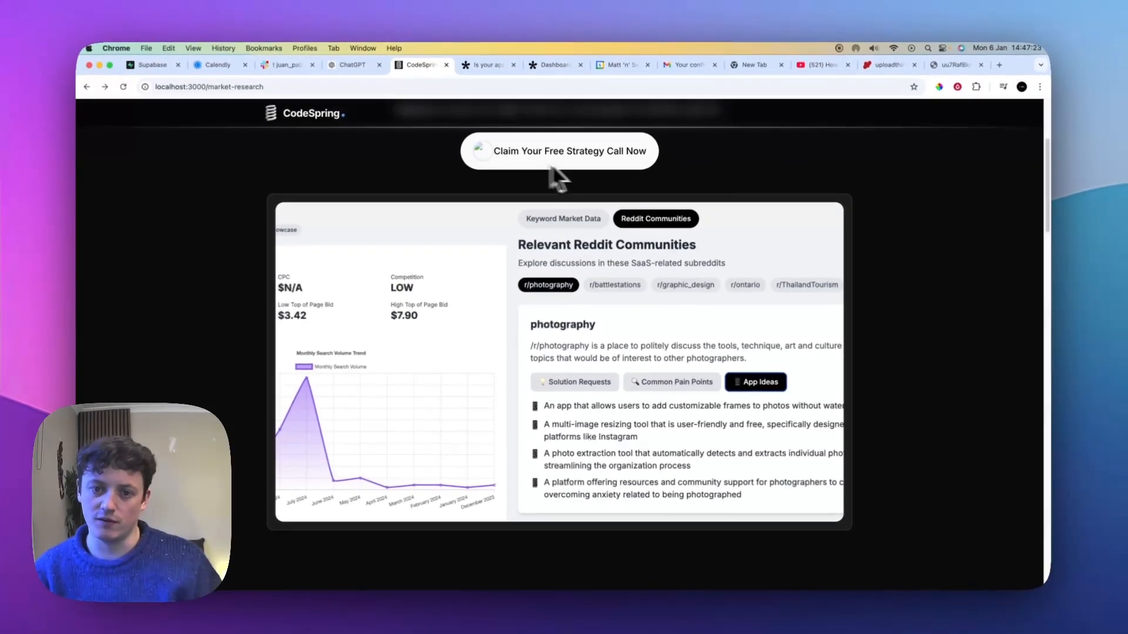
Step: Review the hero section in Chrome, then accept all of Composer's proposed hero edits
scroll(down, 3)
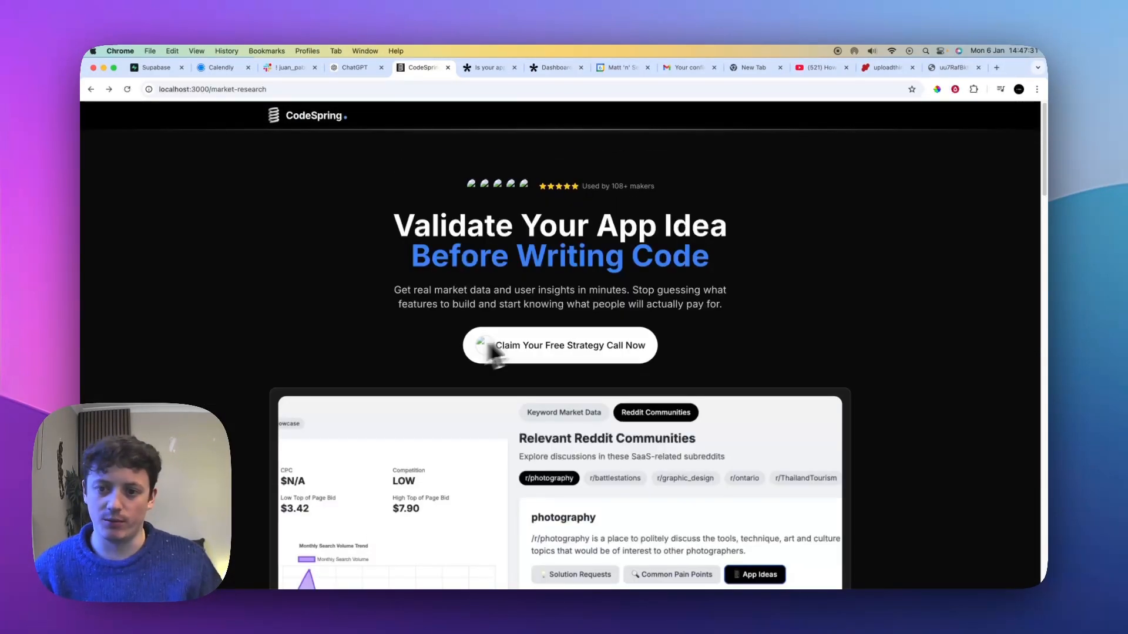
mouse_move(488, 244)
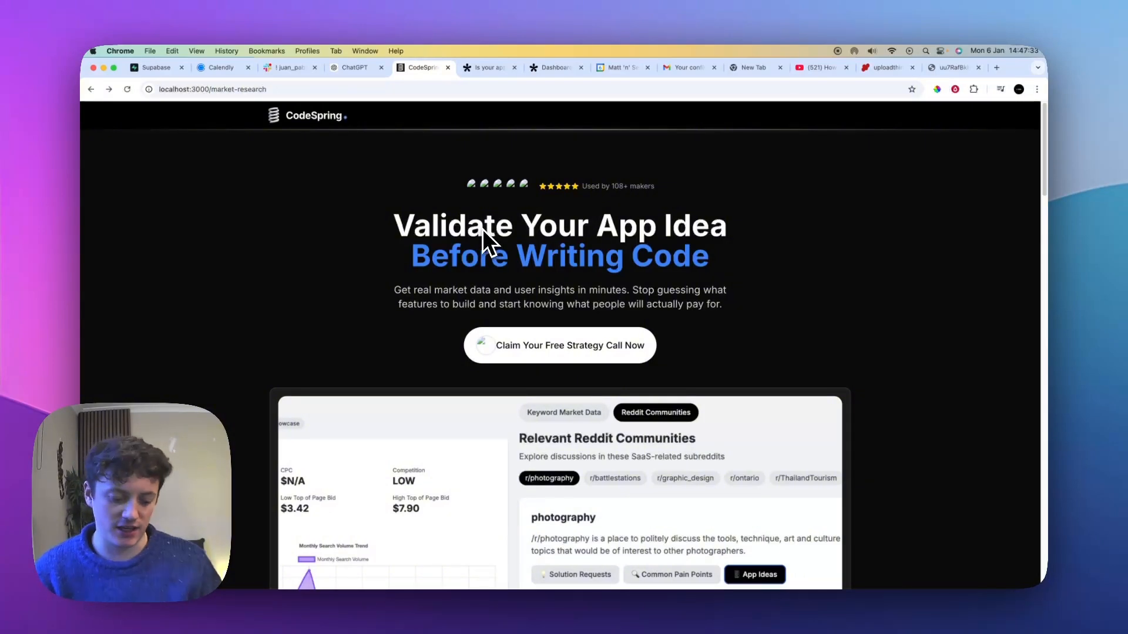
mouse_move(550, 266)
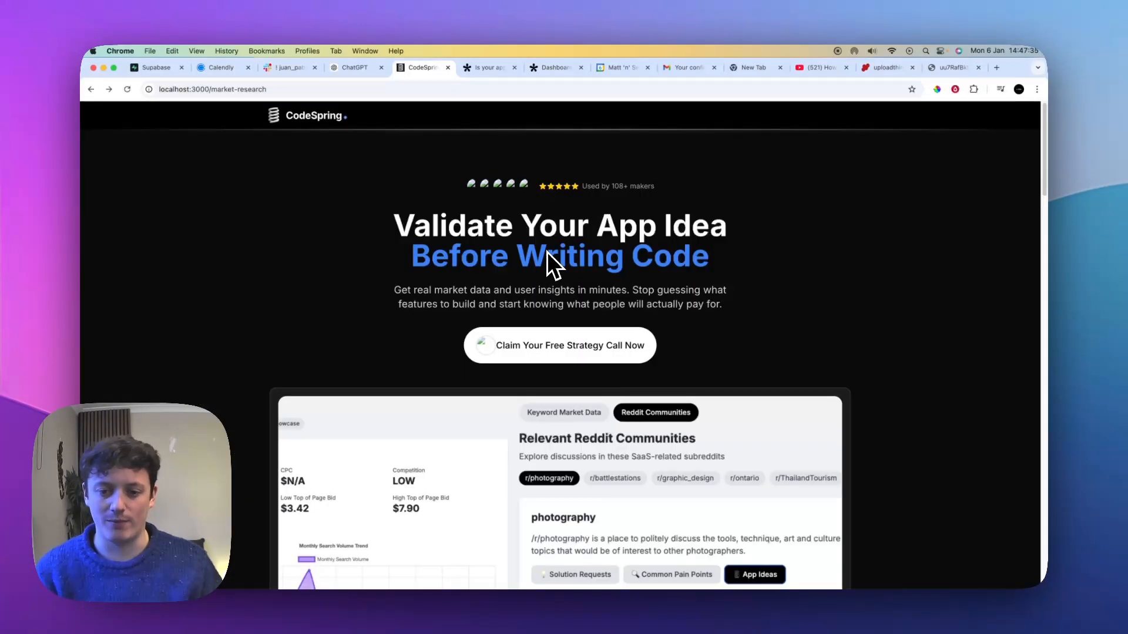
scroll(down, 3)
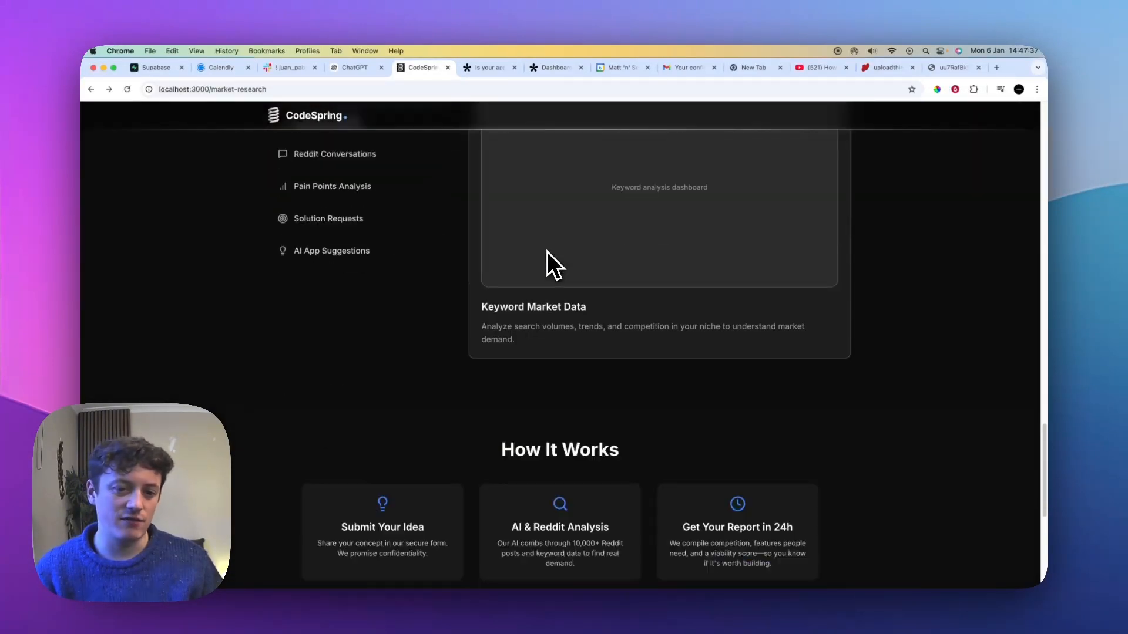
scroll(up, 3)
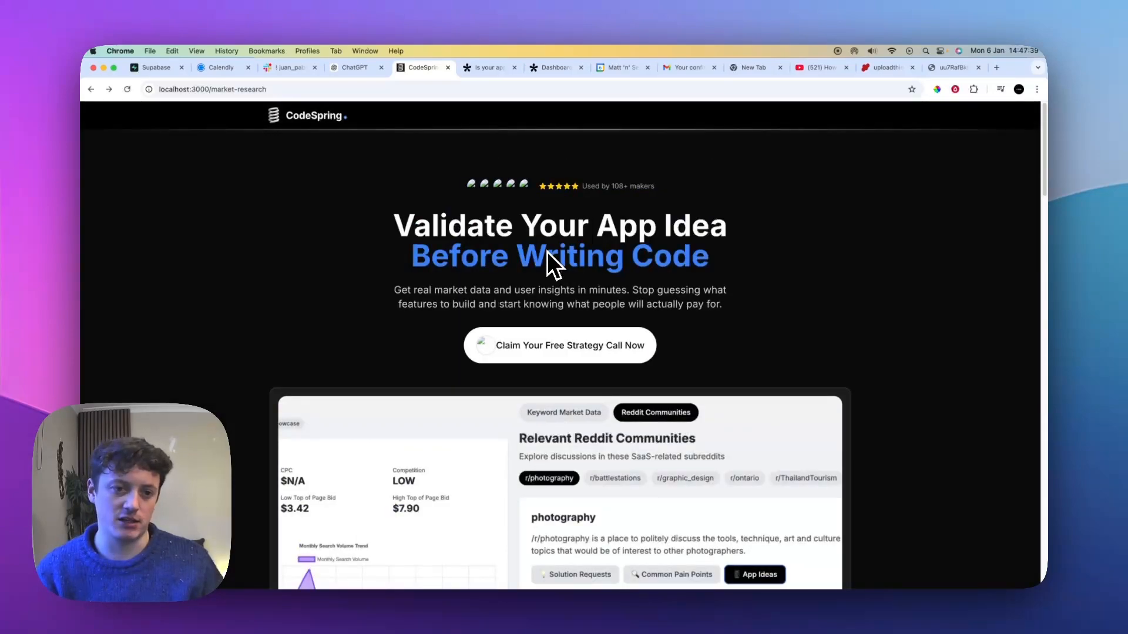
mouse_move(803, 230)
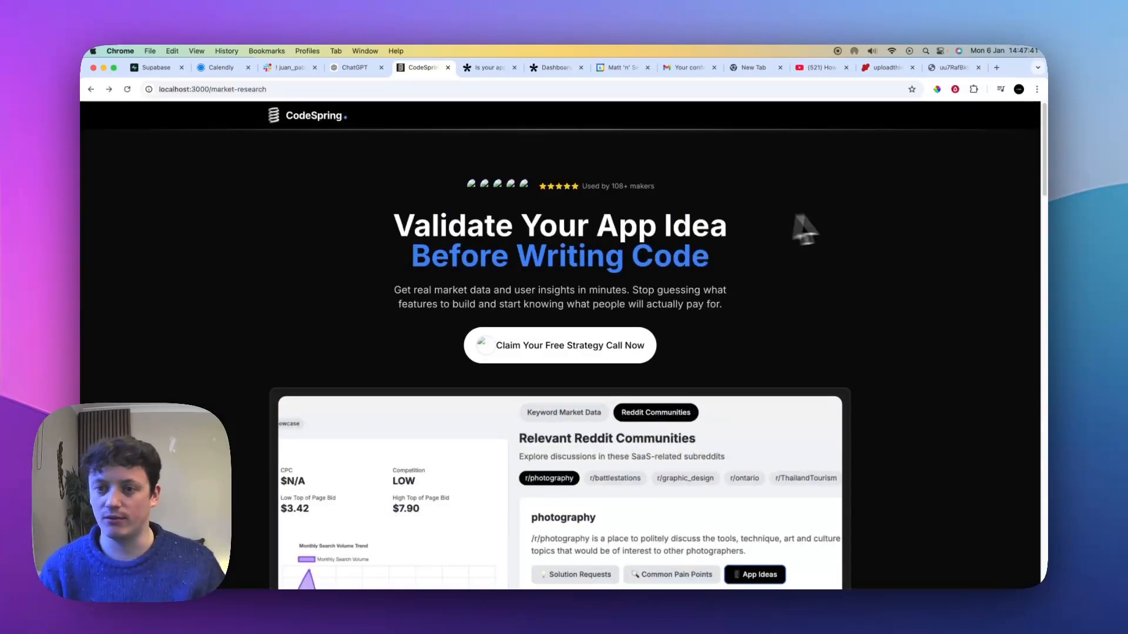
scroll(down, 3)
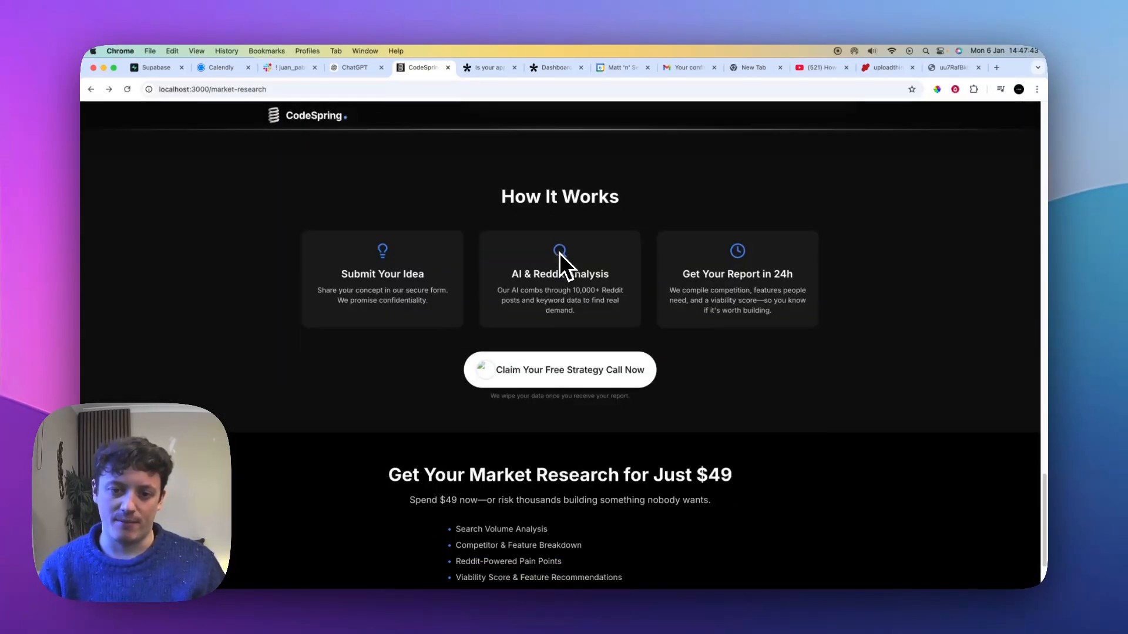
scroll(down, 3)
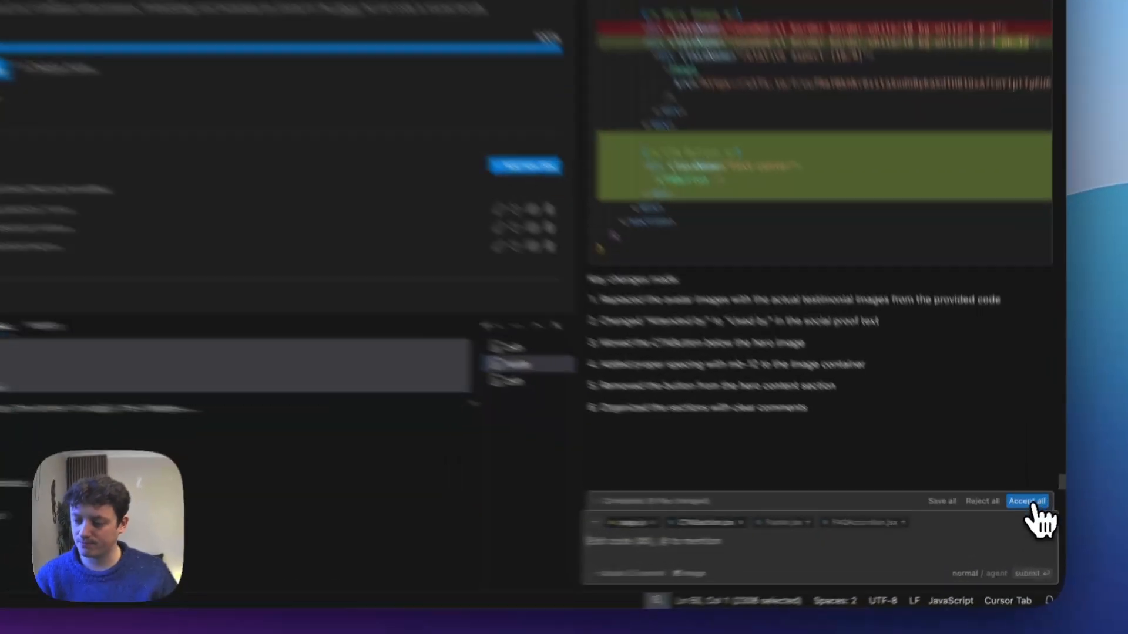
click(1028, 501)
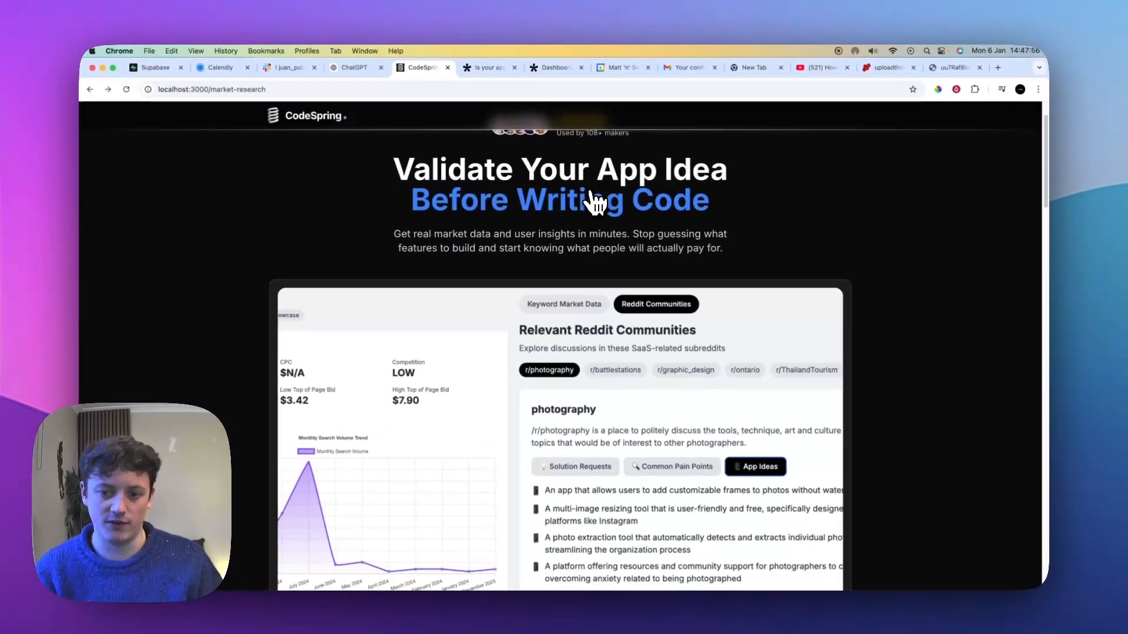
scroll(down, 3)
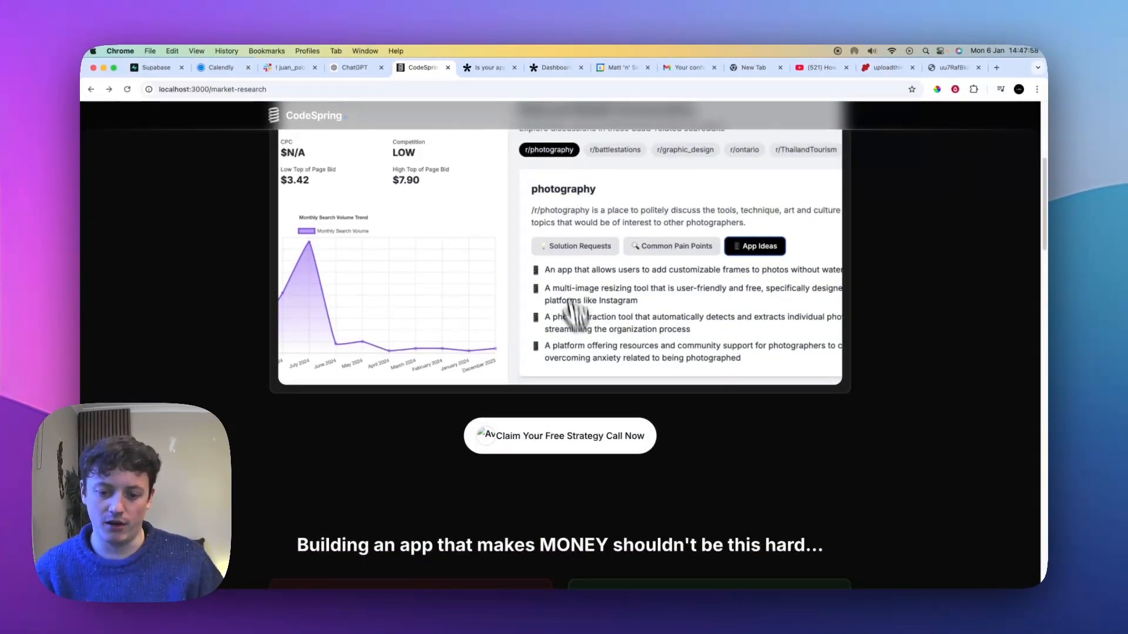
scroll(down, 3)
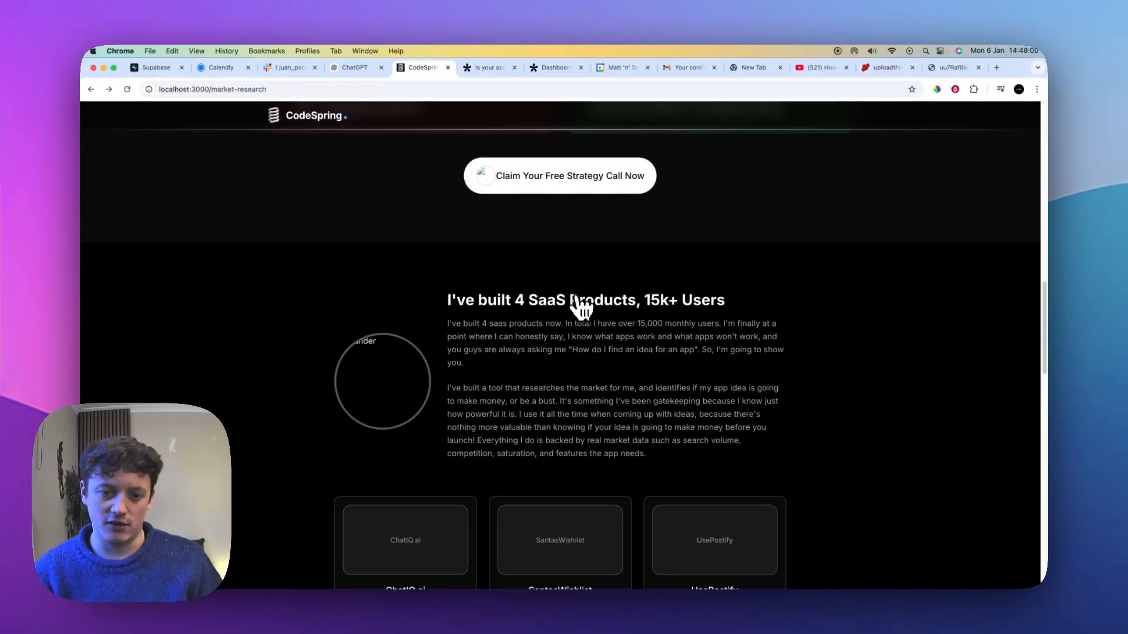
scroll(down, 3)
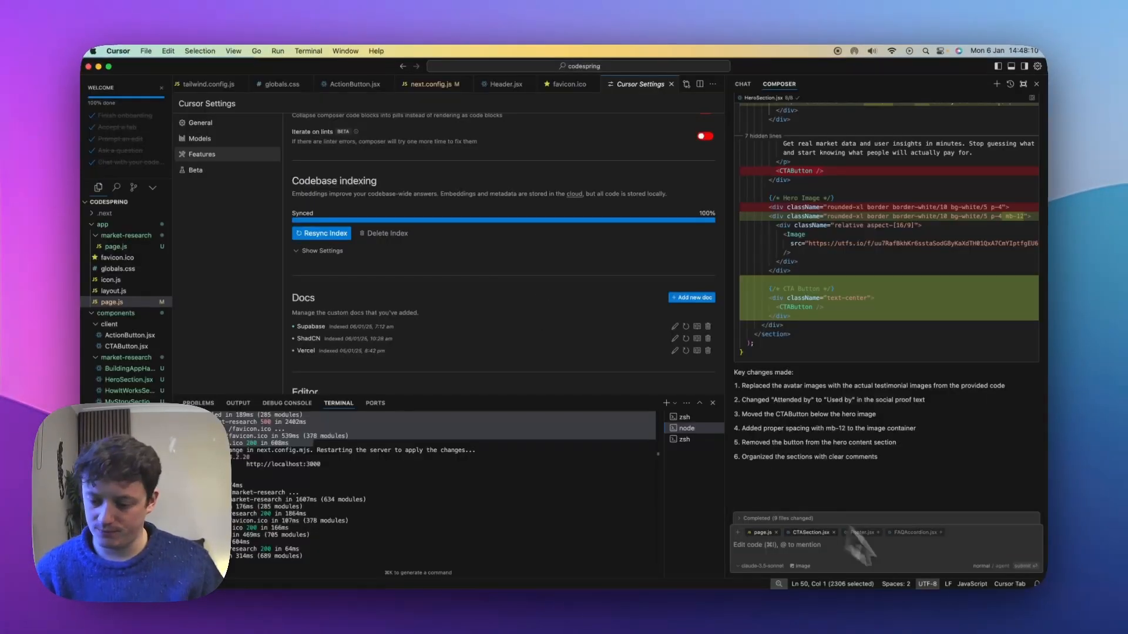
click(321, 233)
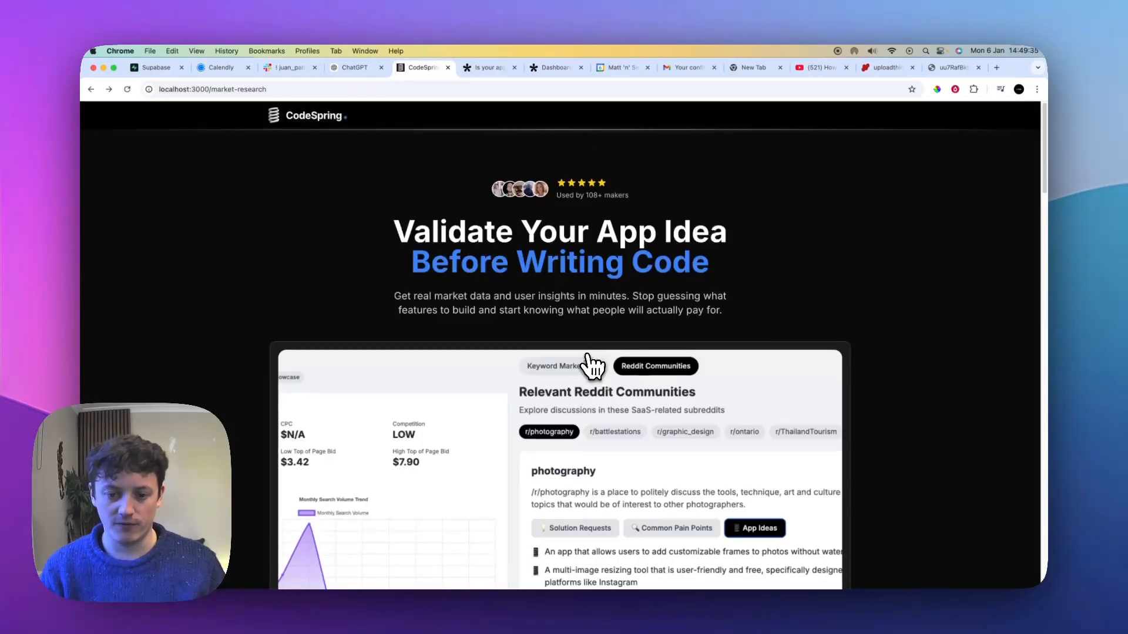
Step: Scroll the reloaded market-research page showing real avatar photos in the review row
scroll(down, 3)
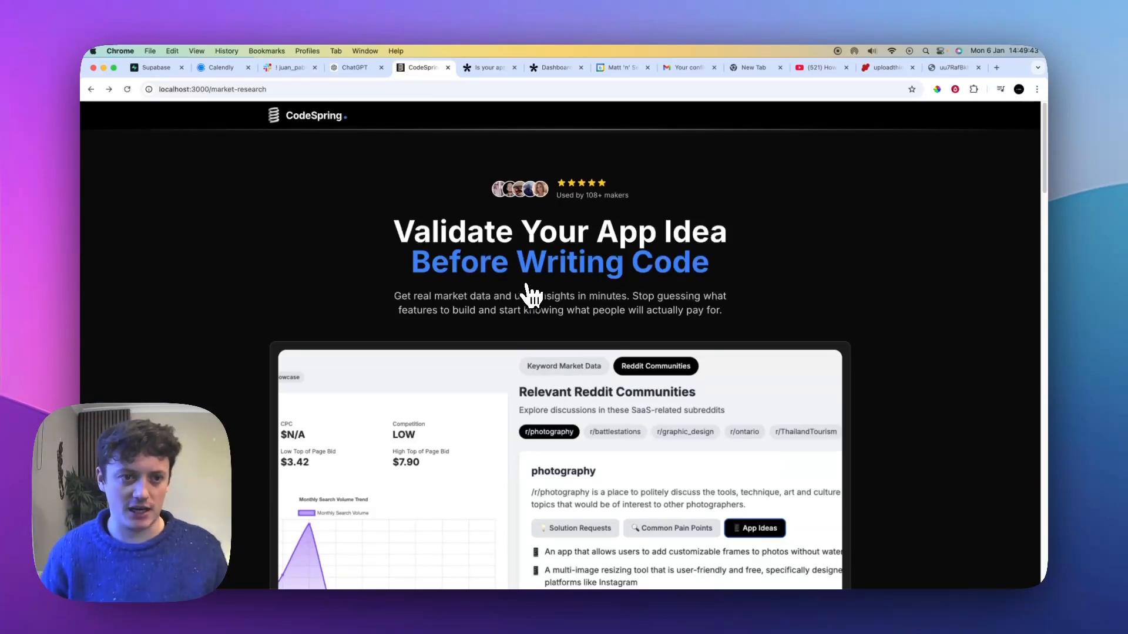
scroll(down, 3)
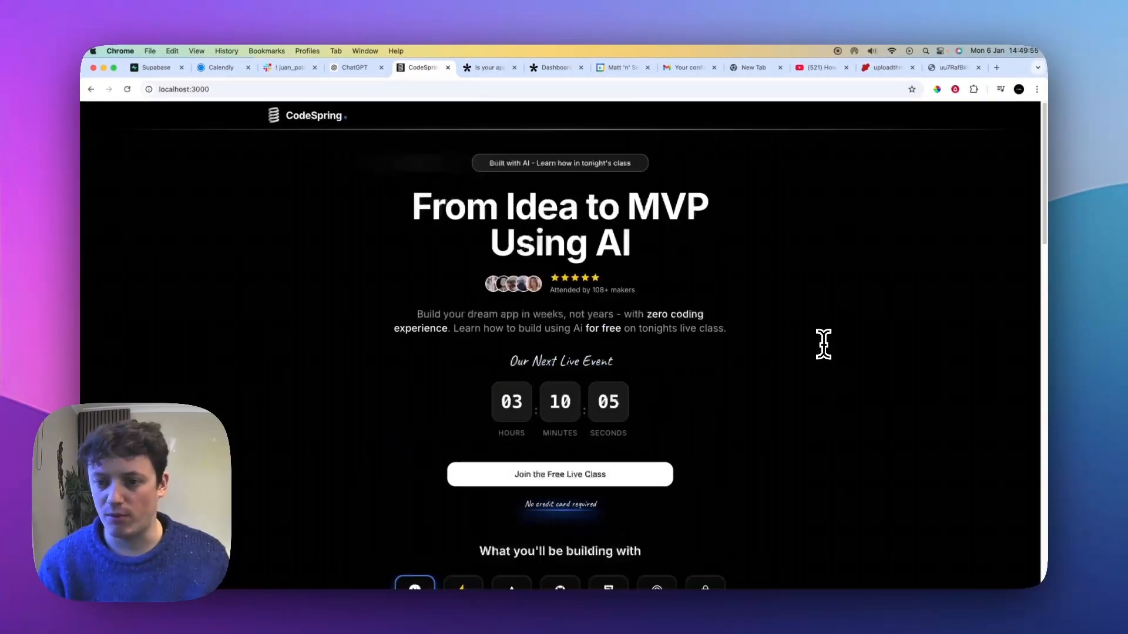
Step: Scroll down the localhost:3000 'From Idea to MVP Using AI' home page for comparison
scroll(down, 3)
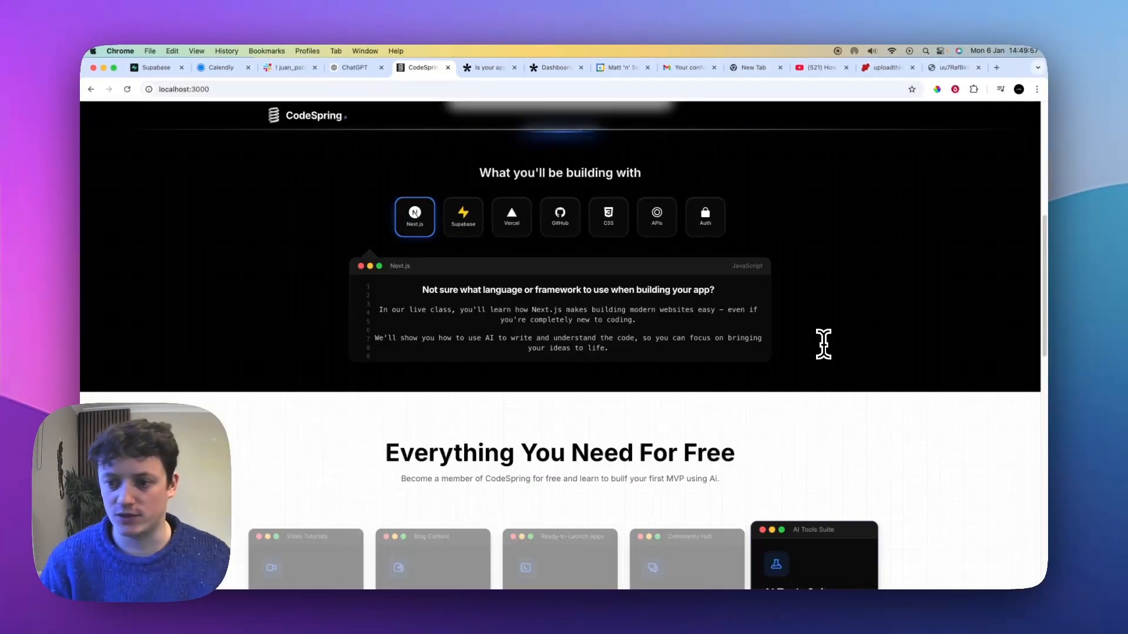
scroll(down, 3)
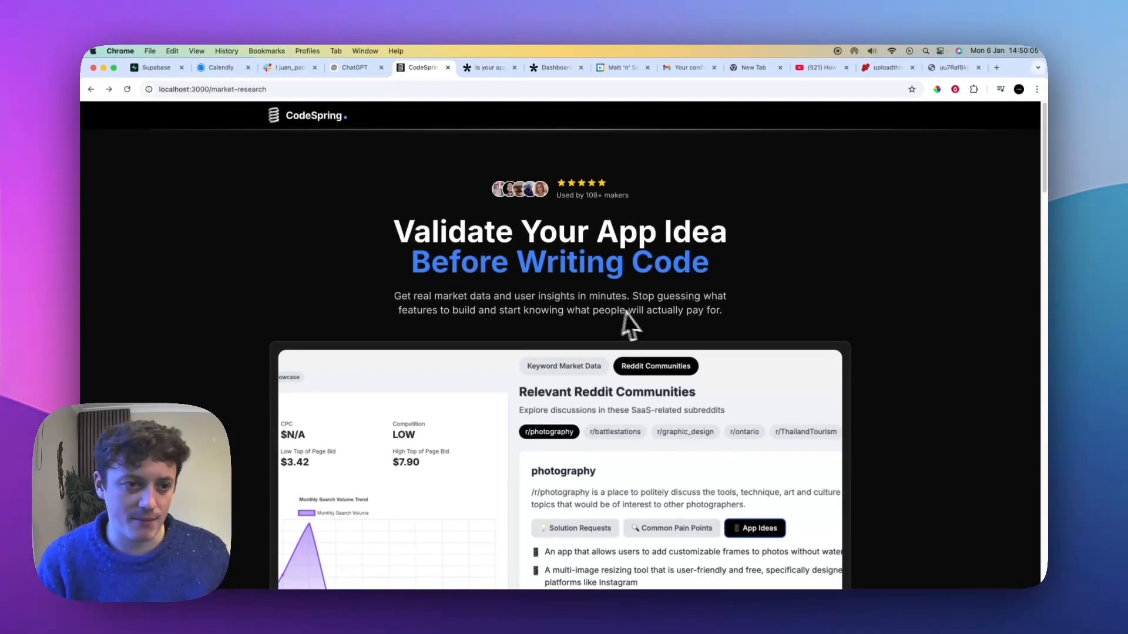
mouse_move(644, 251)
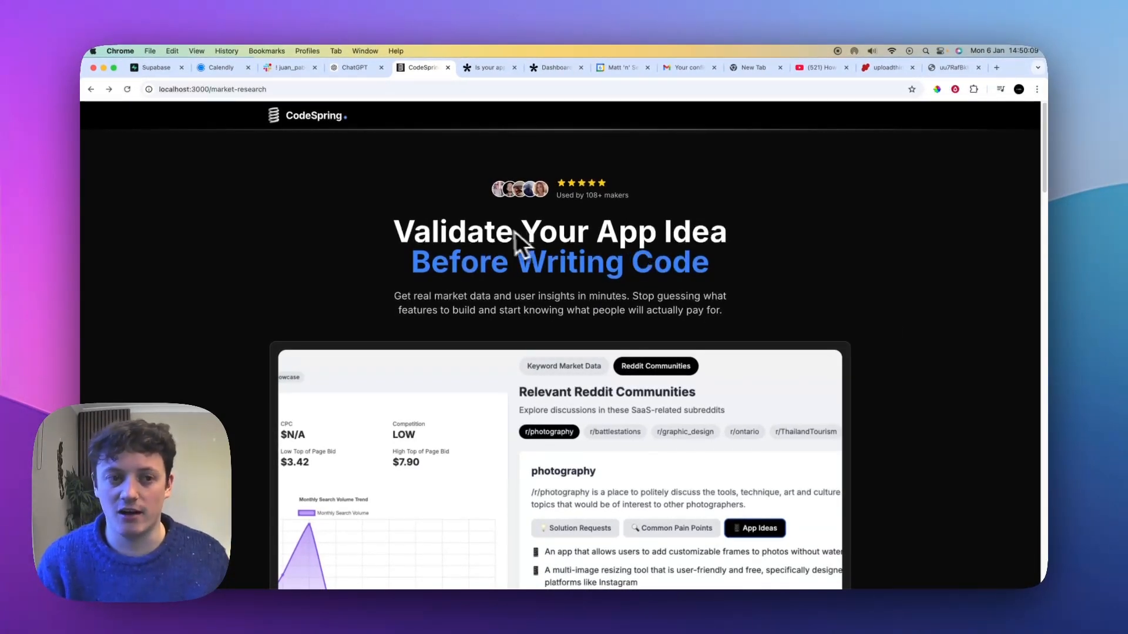
mouse_move(284, 154)
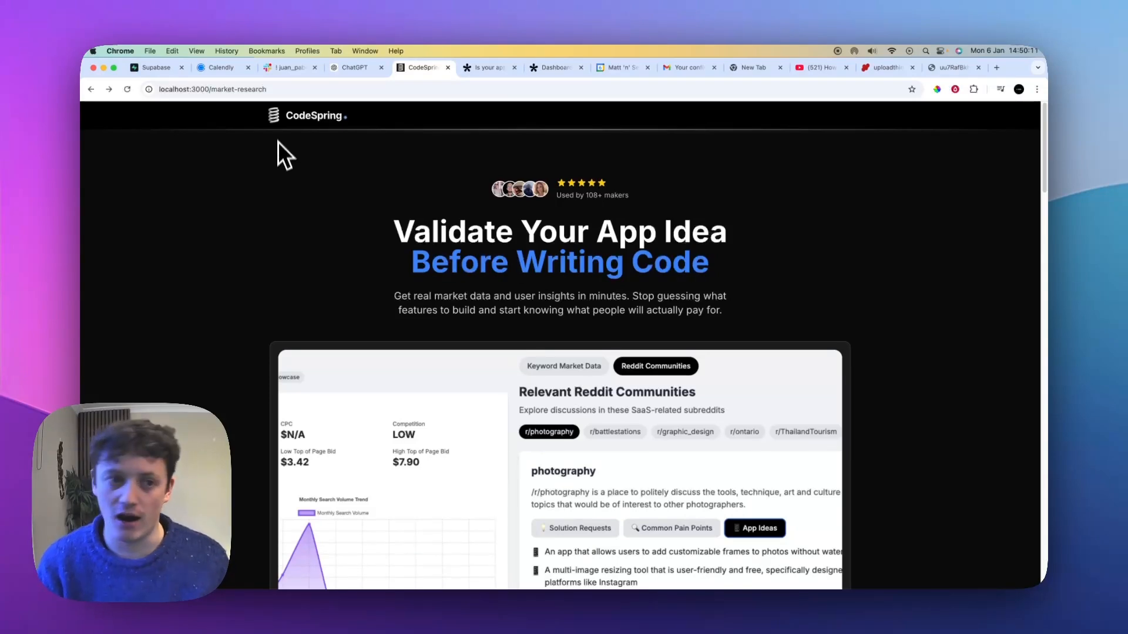